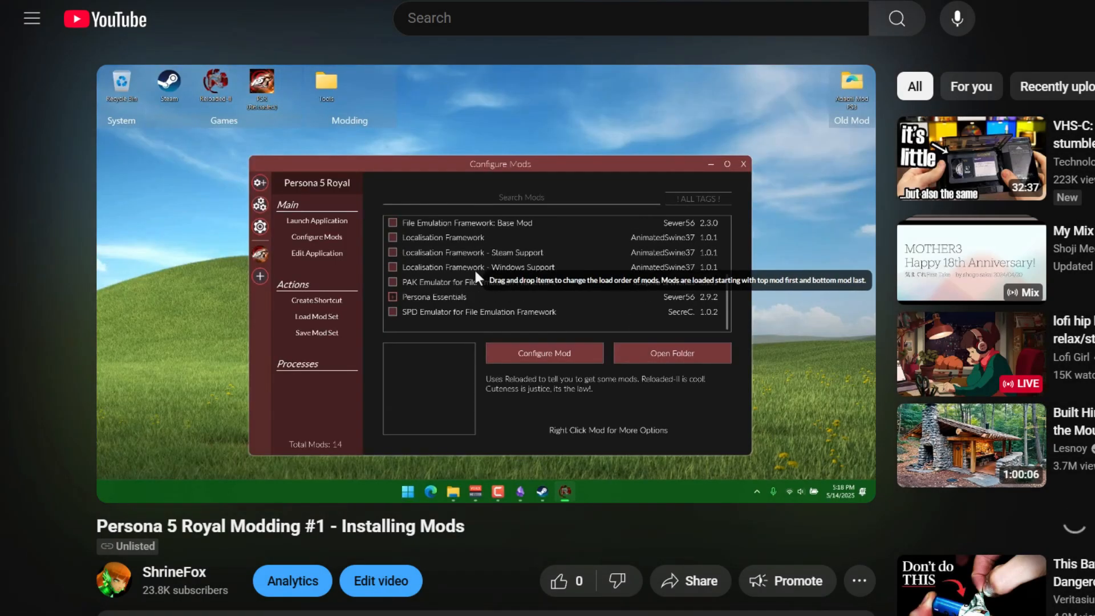
# - Browse Persona 5 Royal's local installed files from its Steam library entry
pyautogui.click(434, 297)
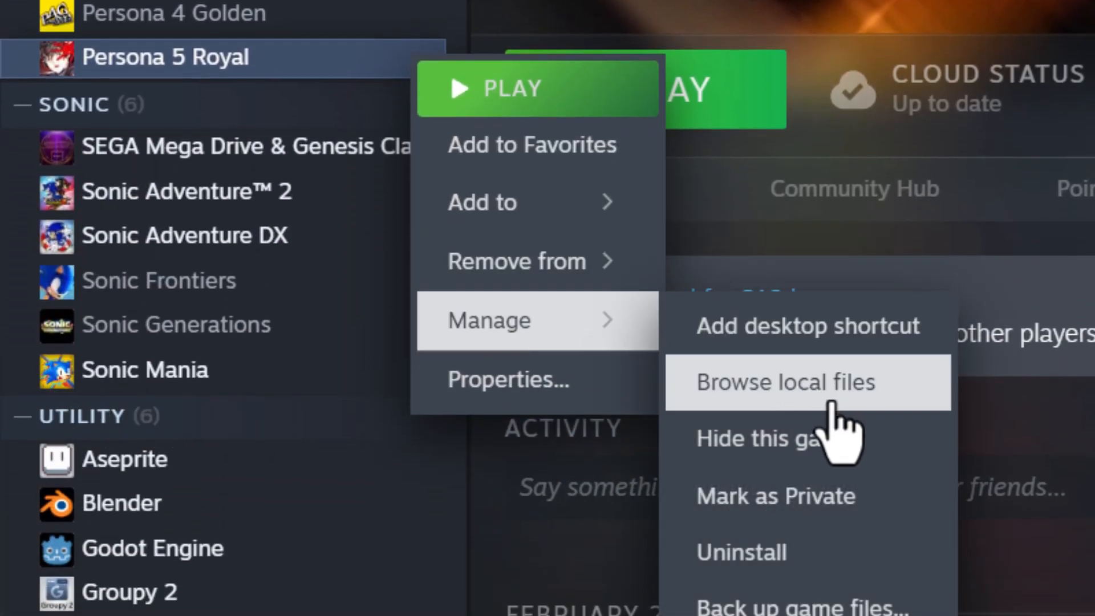
pyautogui.click(785, 382)
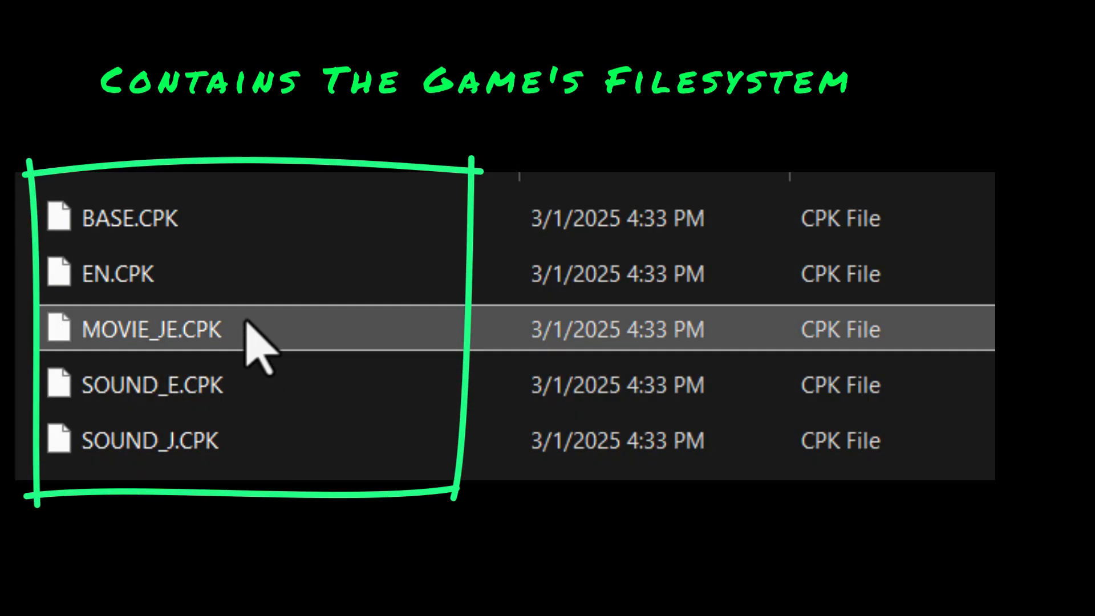
# - Open Reloaded-II's _TEMP_Mods folder, which holds 25 mod folders
pyautogui.click(130, 217)
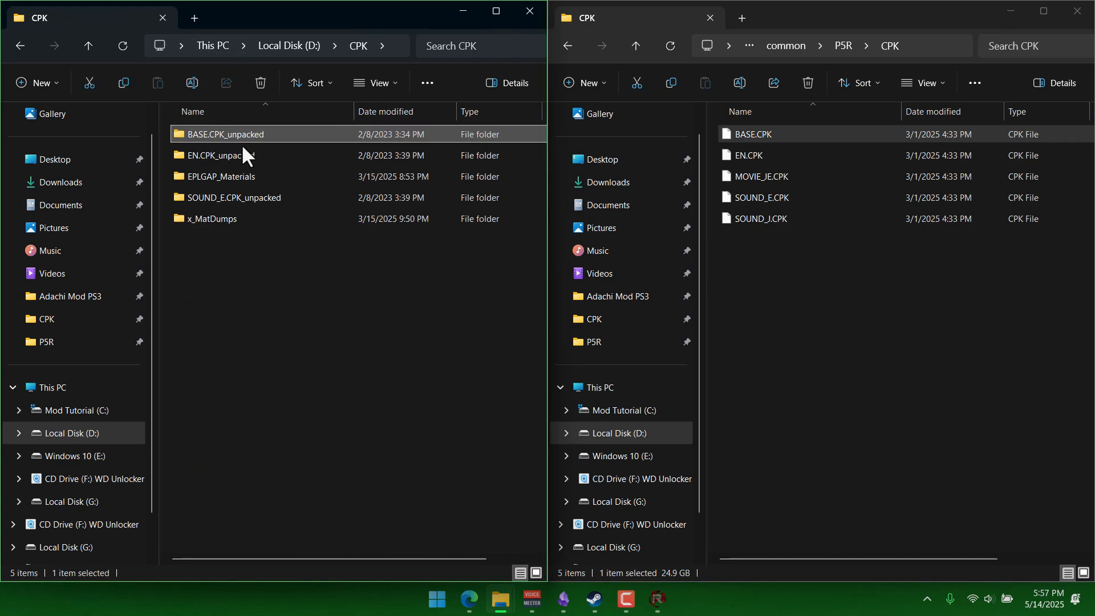
pyautogui.doubleClick(205, 155)
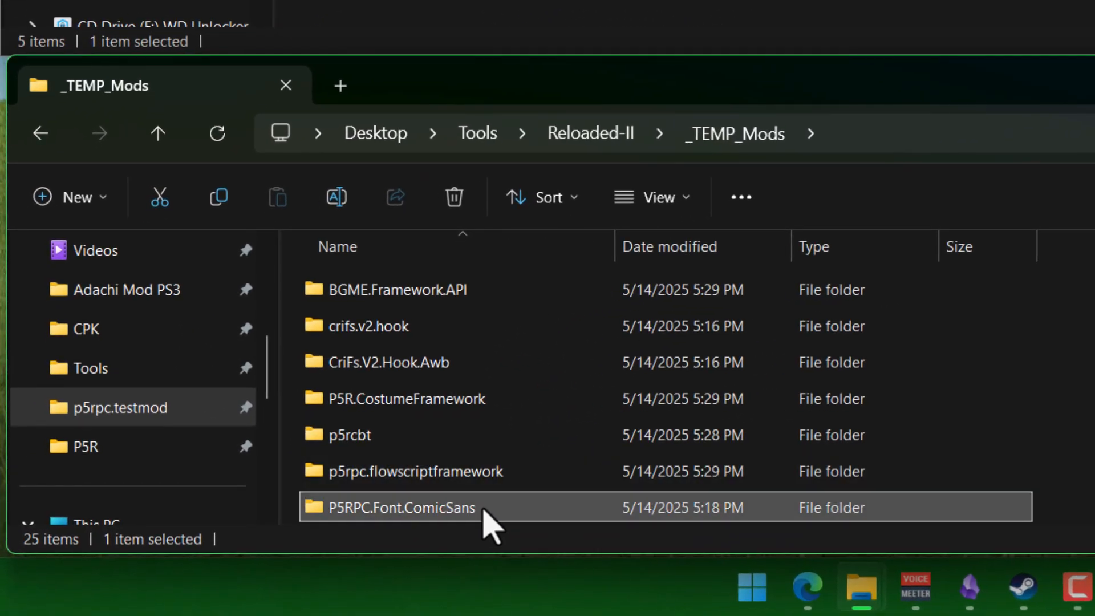
# - Open the Comic Sans mod's P5REssentials\CPK folder and the game's CPK archive folder
pyautogui.doubleClick(400, 509)
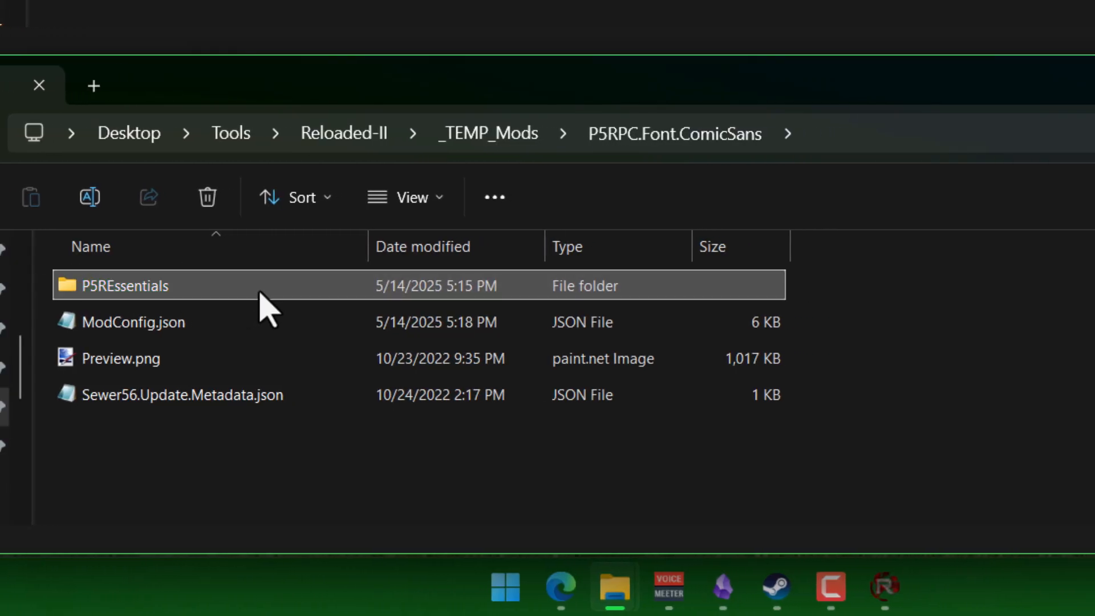
pyautogui.doubleClick(125, 285)
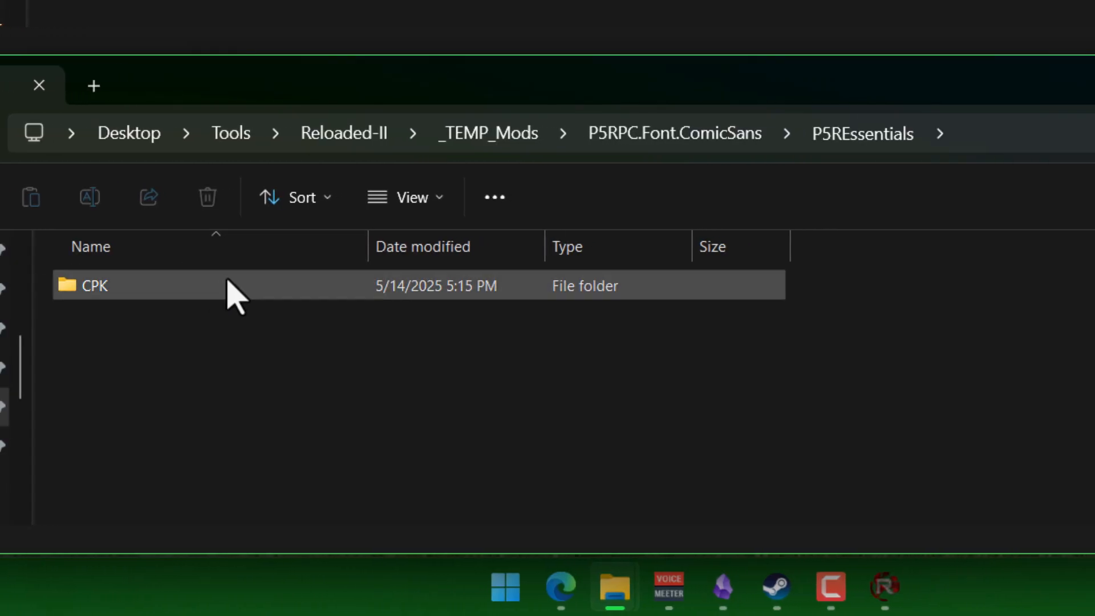
pyautogui.click(88, 197)
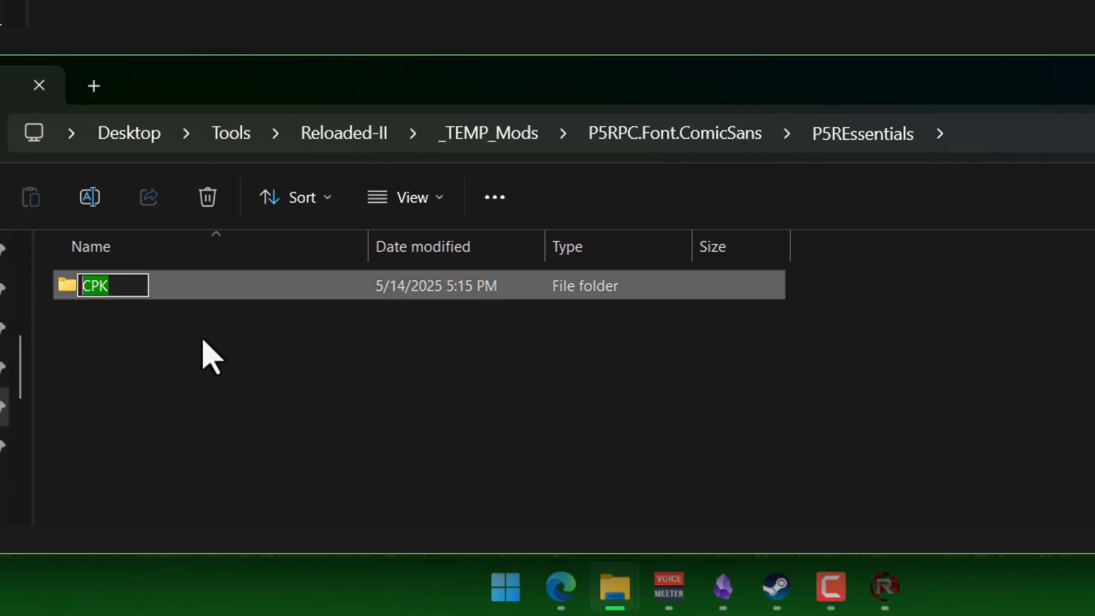
pyautogui.press('Enter')
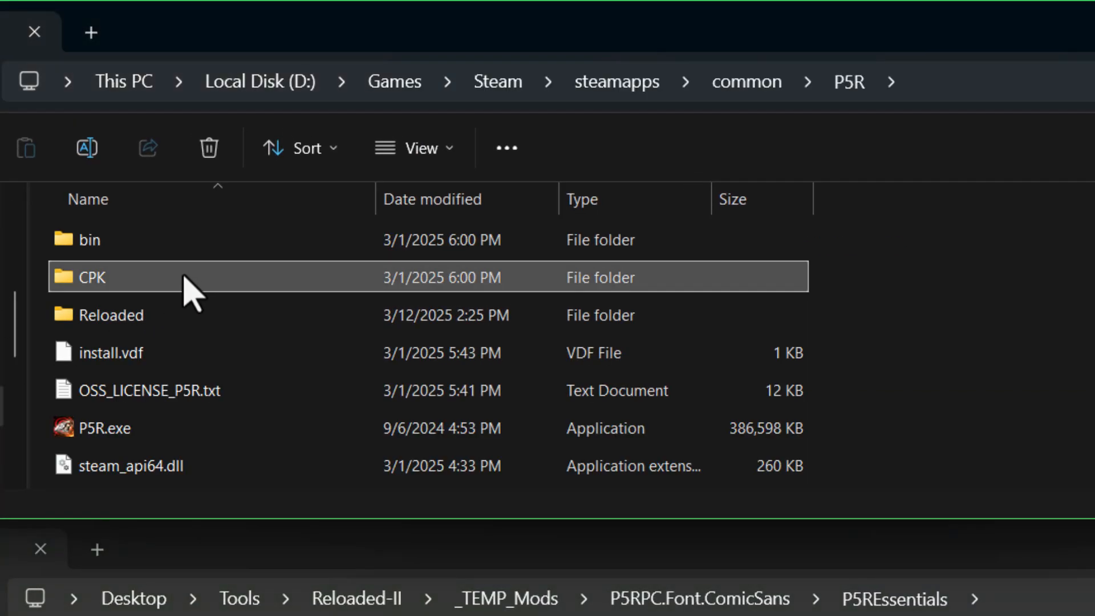
pyautogui.doubleClick(92, 277)
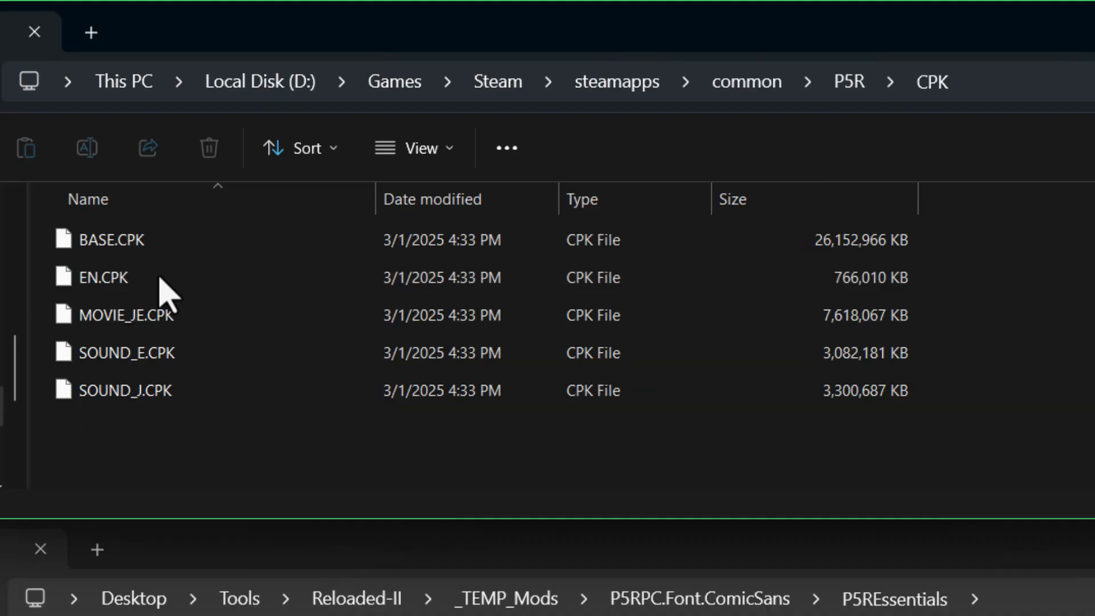
pyautogui.click(103, 277)
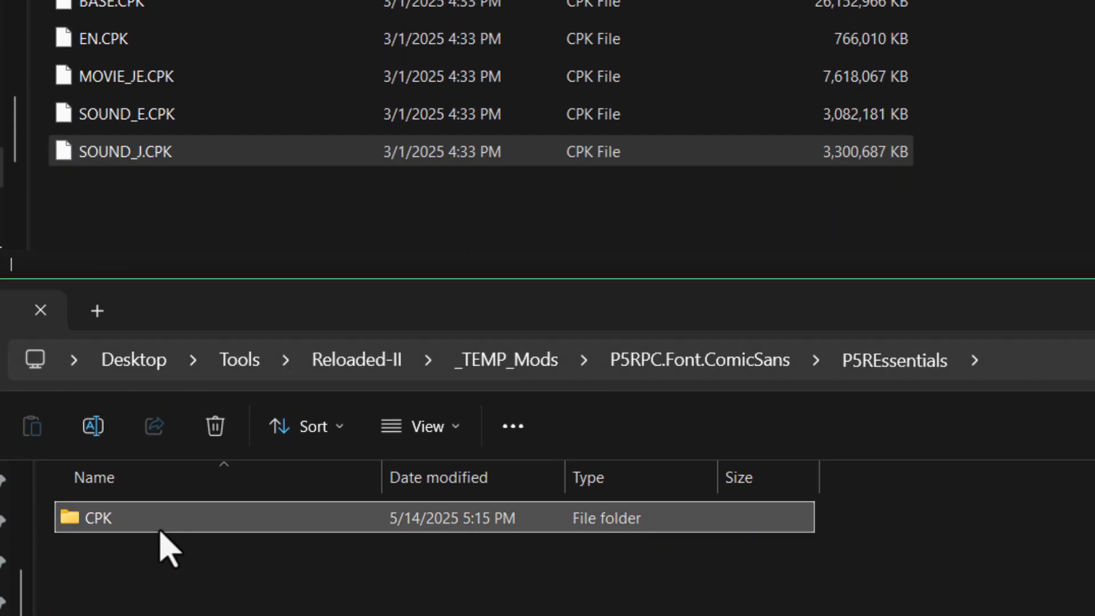
pyautogui.doubleClick(97, 518)
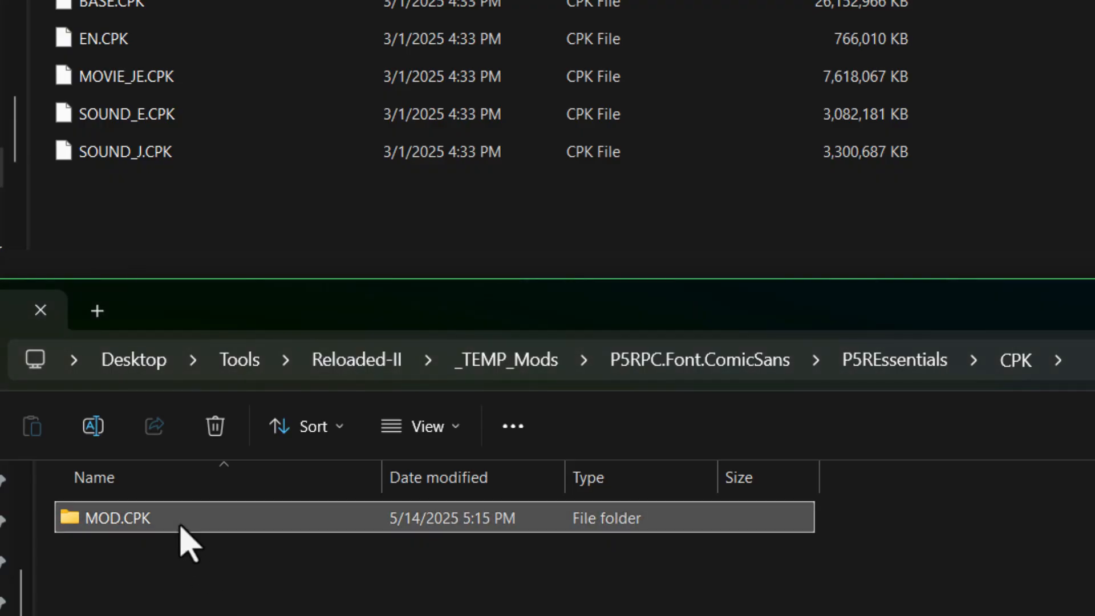
pyautogui.moveTo(179, 308)
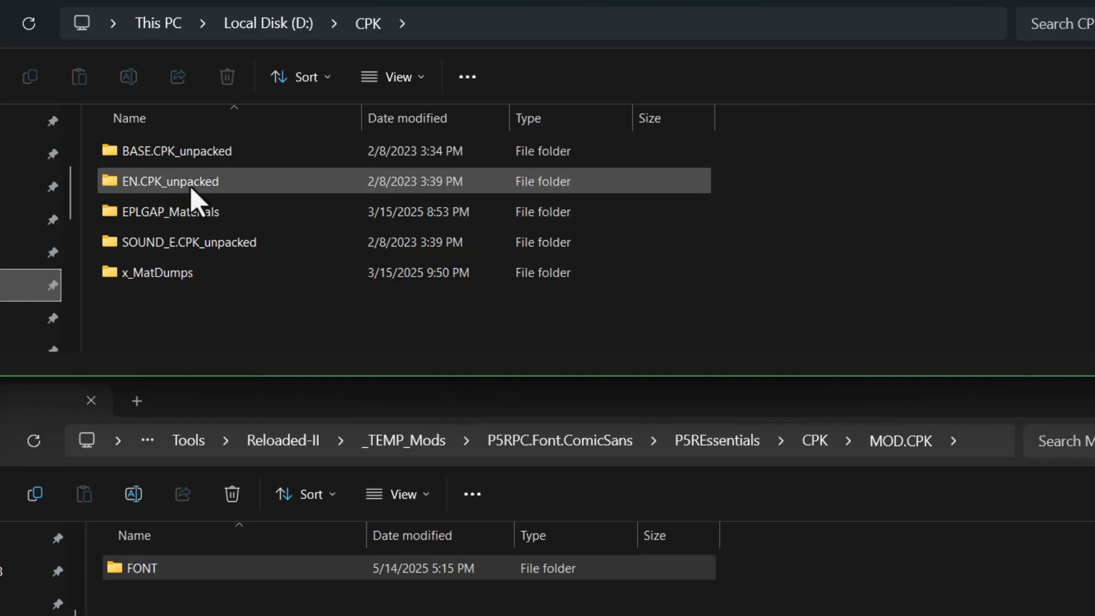
# - Open the game's unpacked EN.CPK FONT folder and the mod's FONT folder, checking its path
pyautogui.doubleClick(169, 180)
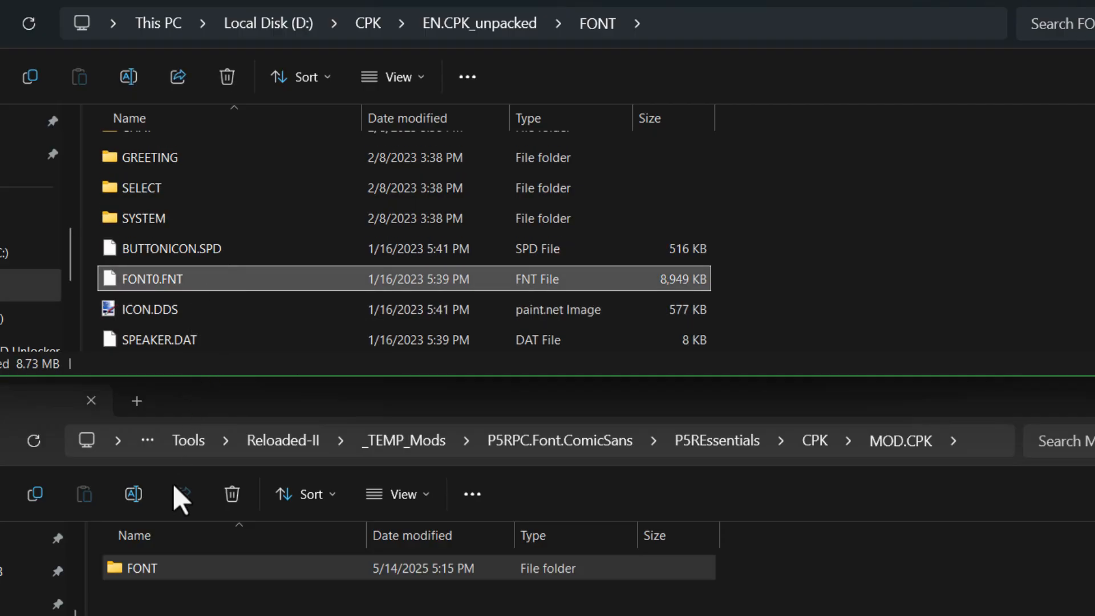
pyautogui.doubleClick(142, 568)
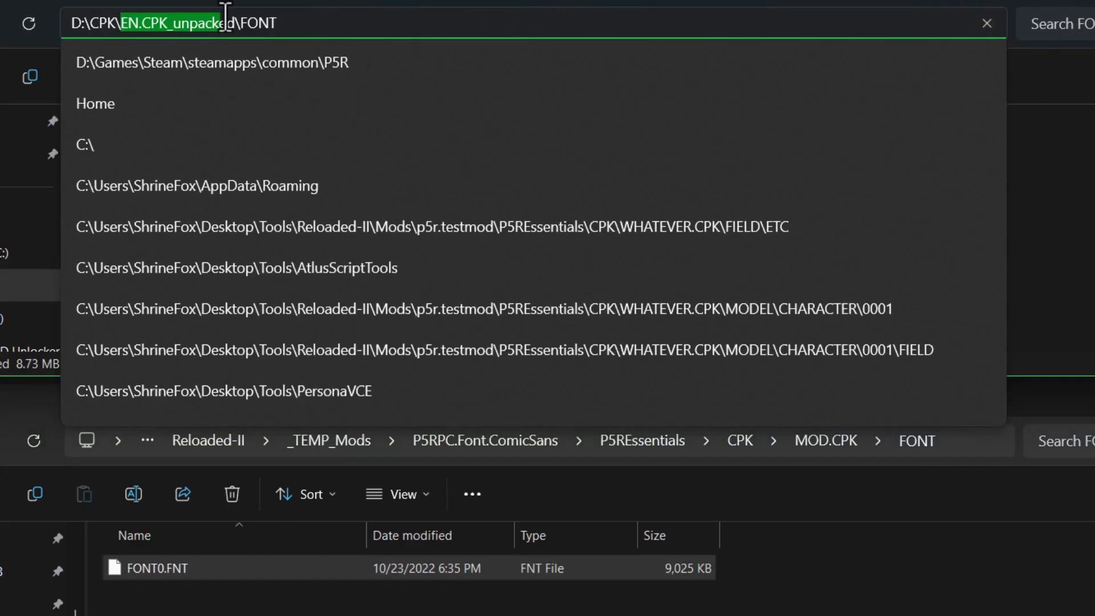
pyautogui.click(352, 22)
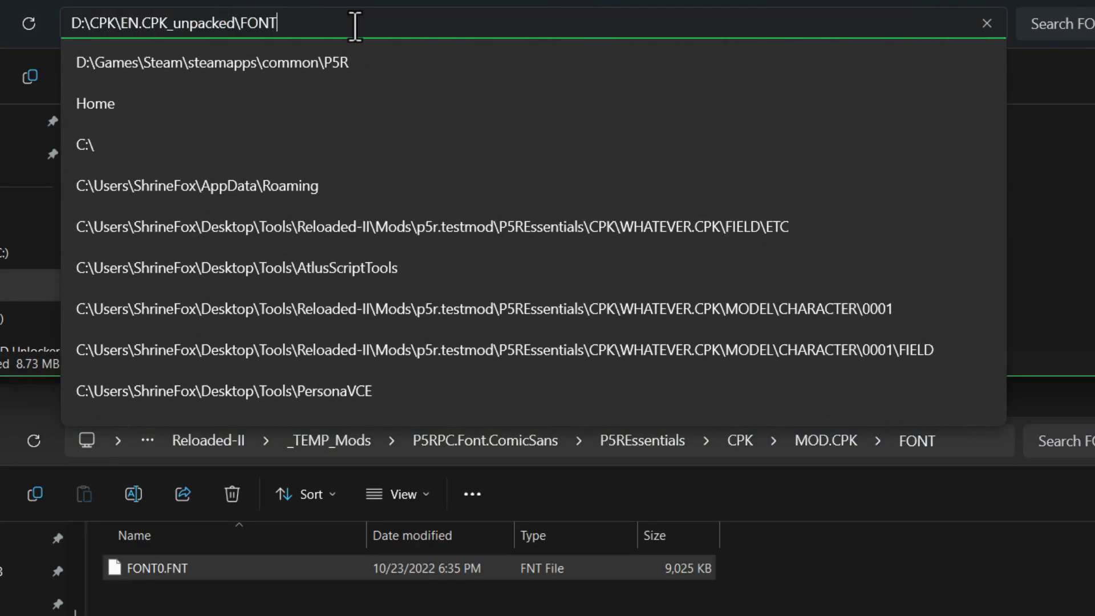
pyautogui.press('Enter')
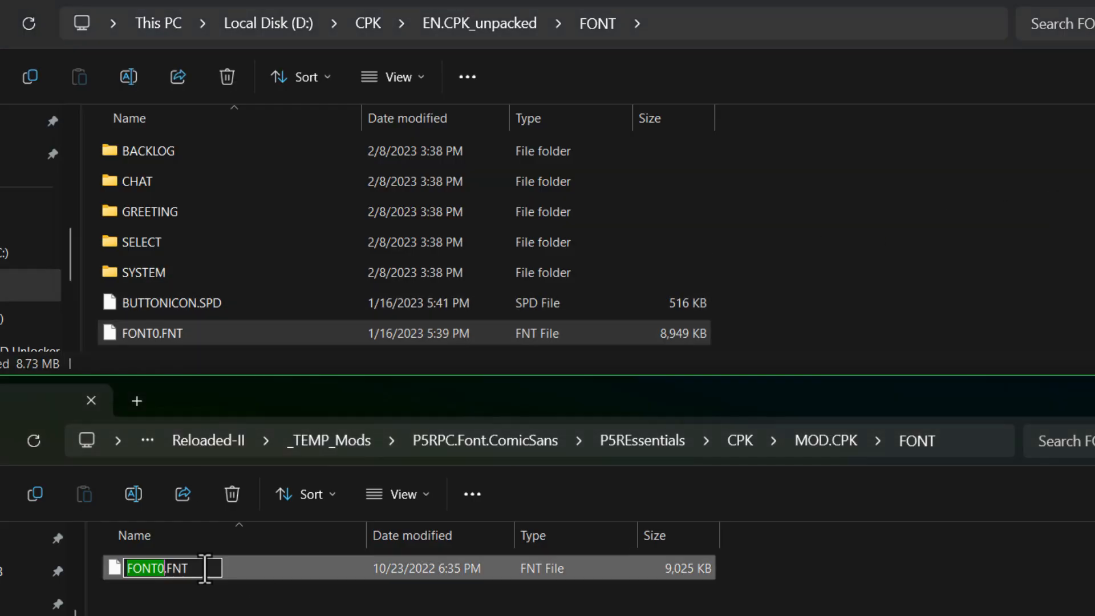
pyautogui.click(646, 486)
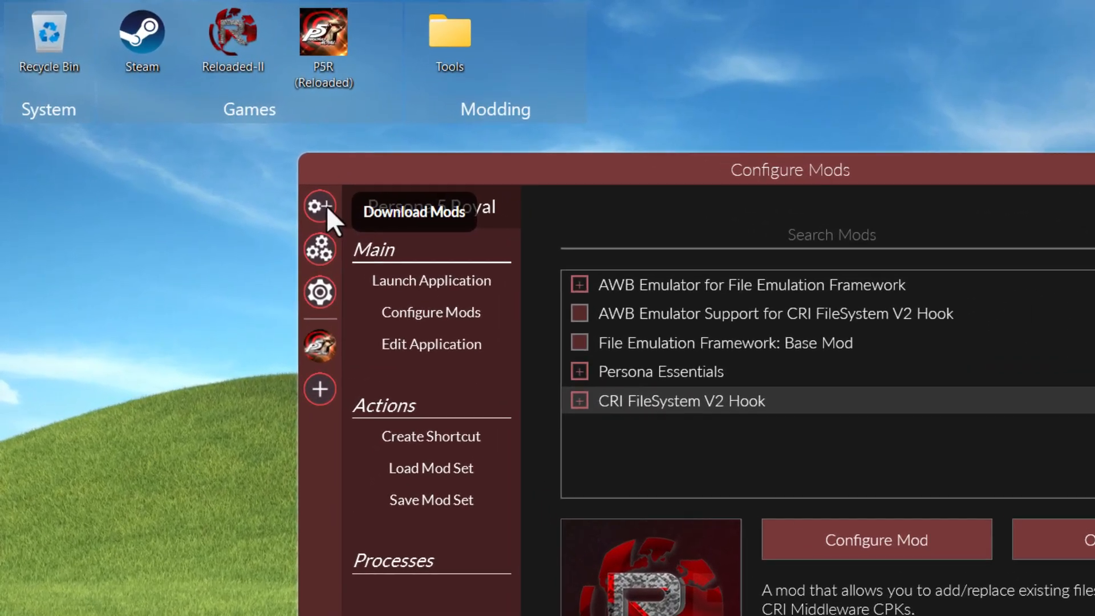
# - Create a new mod from Manage Mods with unique id p5rpc.test
pyautogui.click(320, 254)
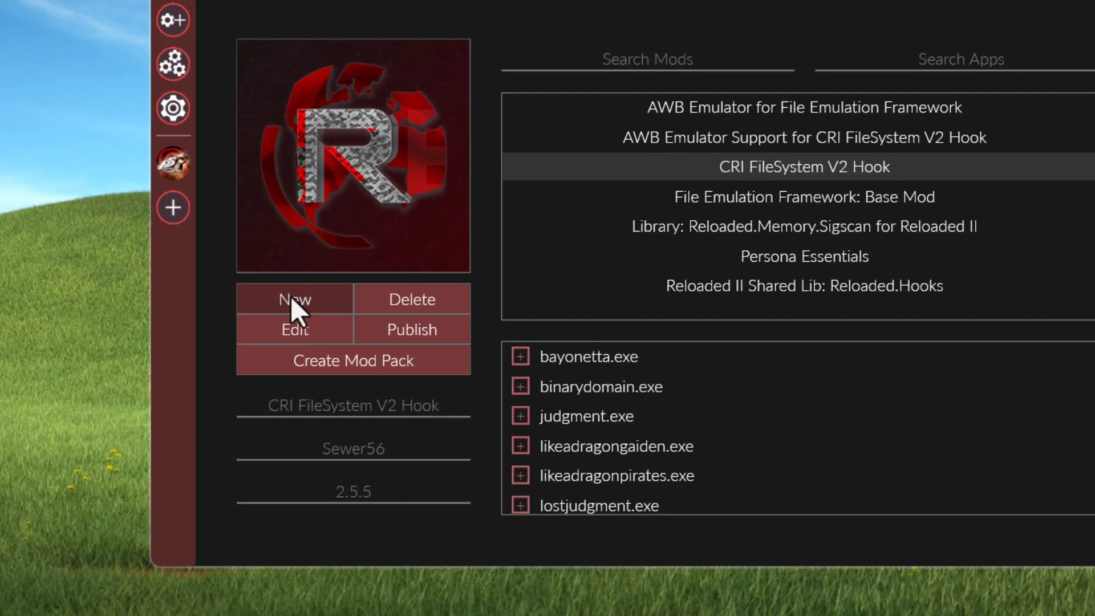
pyautogui.click(295, 300)
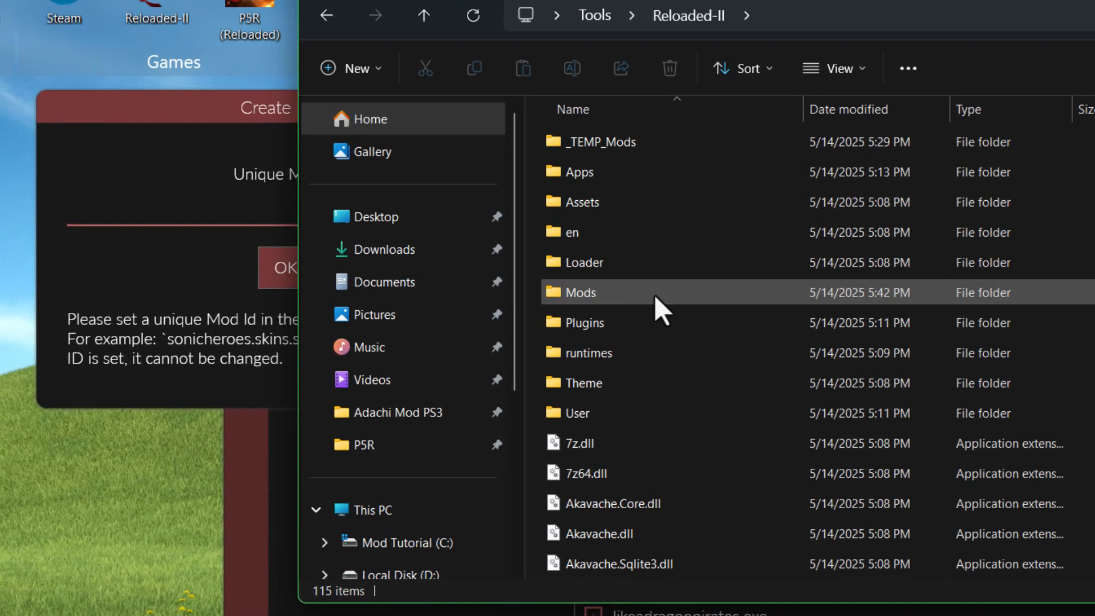
pyautogui.doubleClick(580, 292)
pyautogui.write('p')
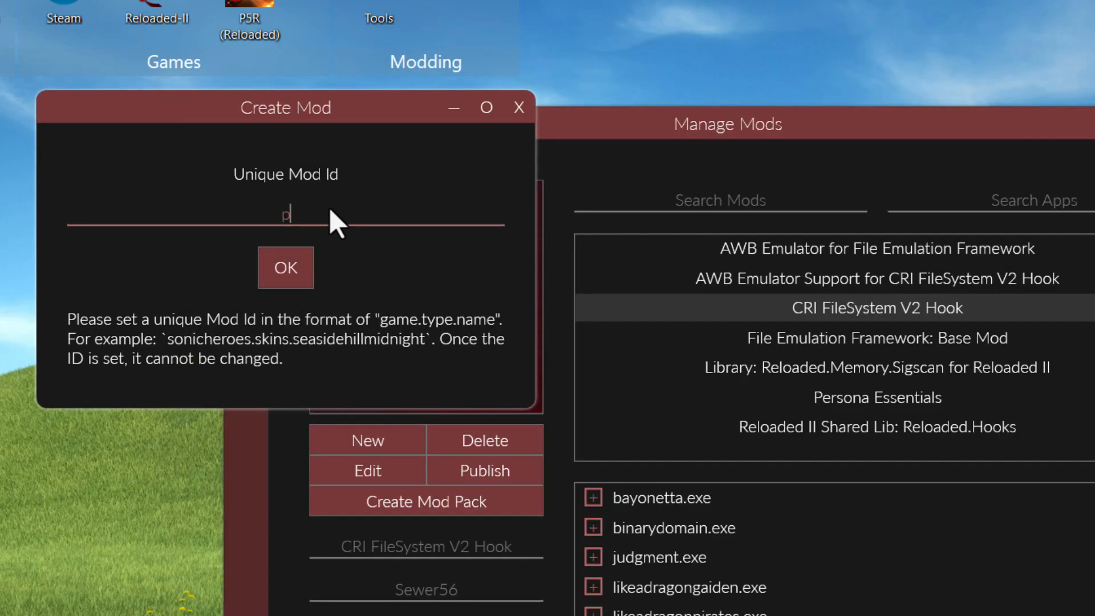
pyautogui.write('5rpc.test')
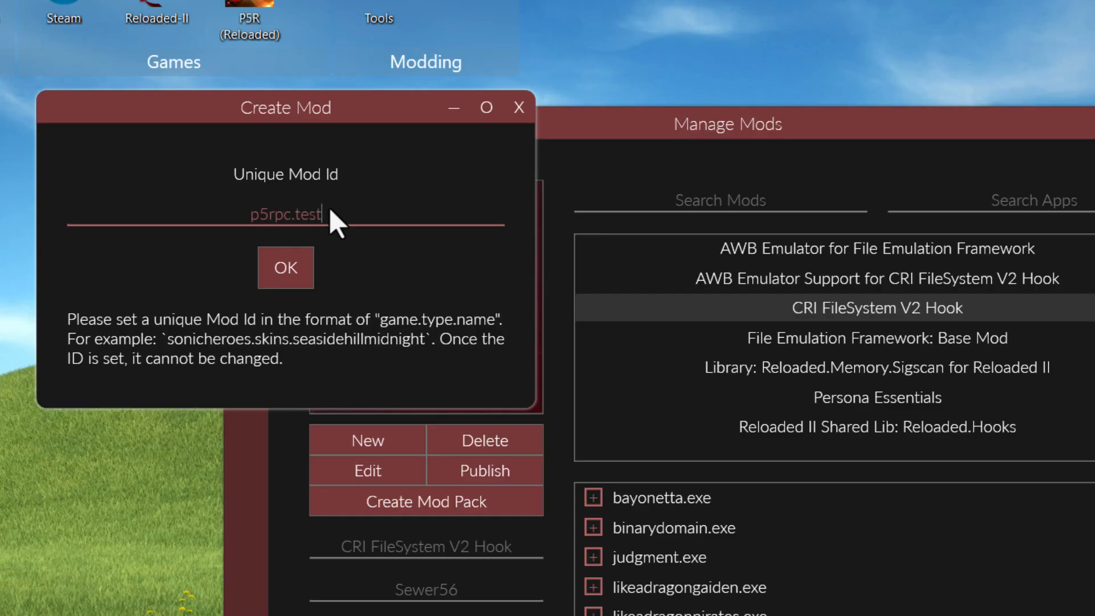
pyautogui.click(285, 268)
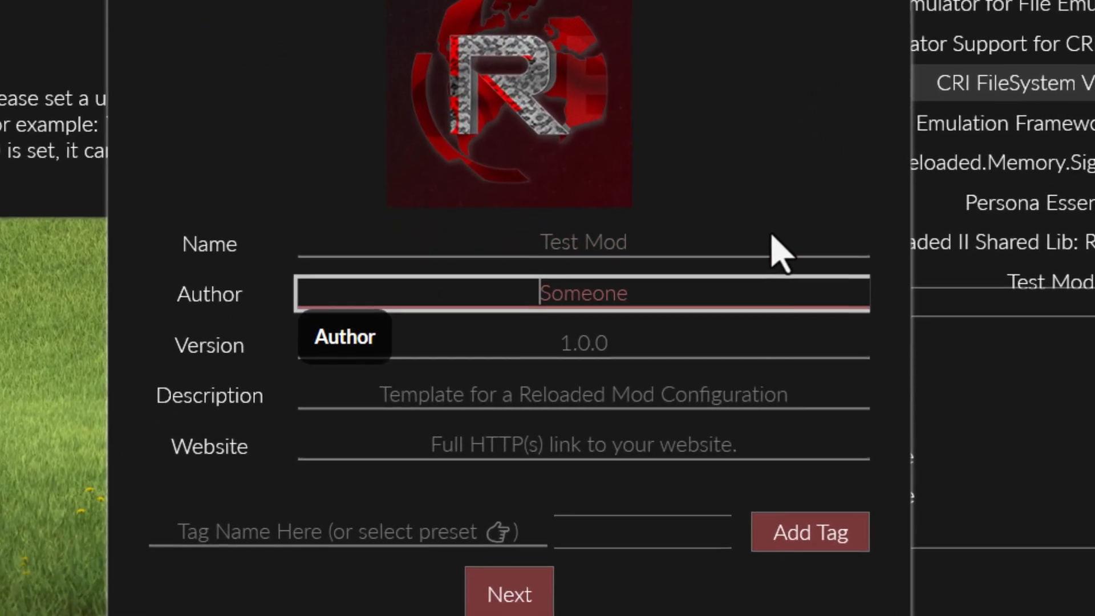
# - Set author ShrineFox and a description, require Persona Essentials, and reach the final setup step
pyautogui.write('ShrineFox')
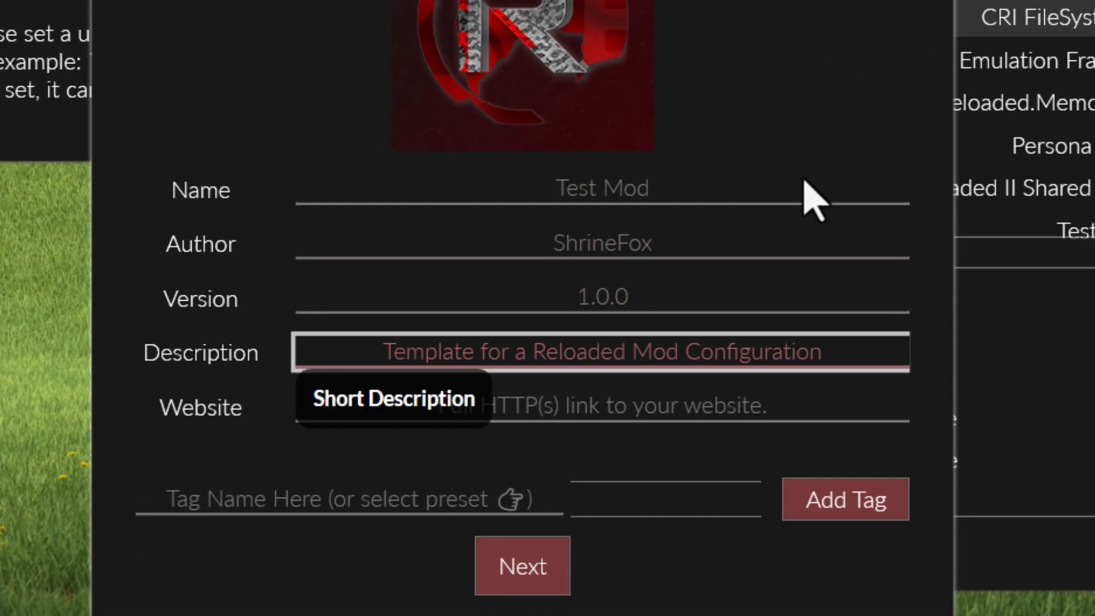
pyautogui.write('just testing stuff')
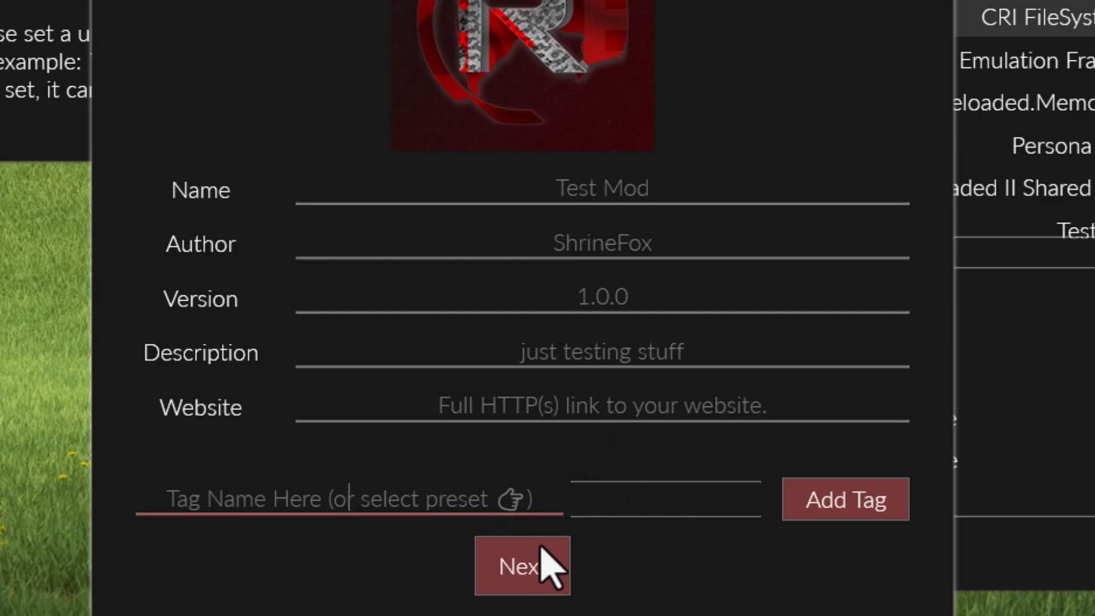
pyautogui.click(522, 582)
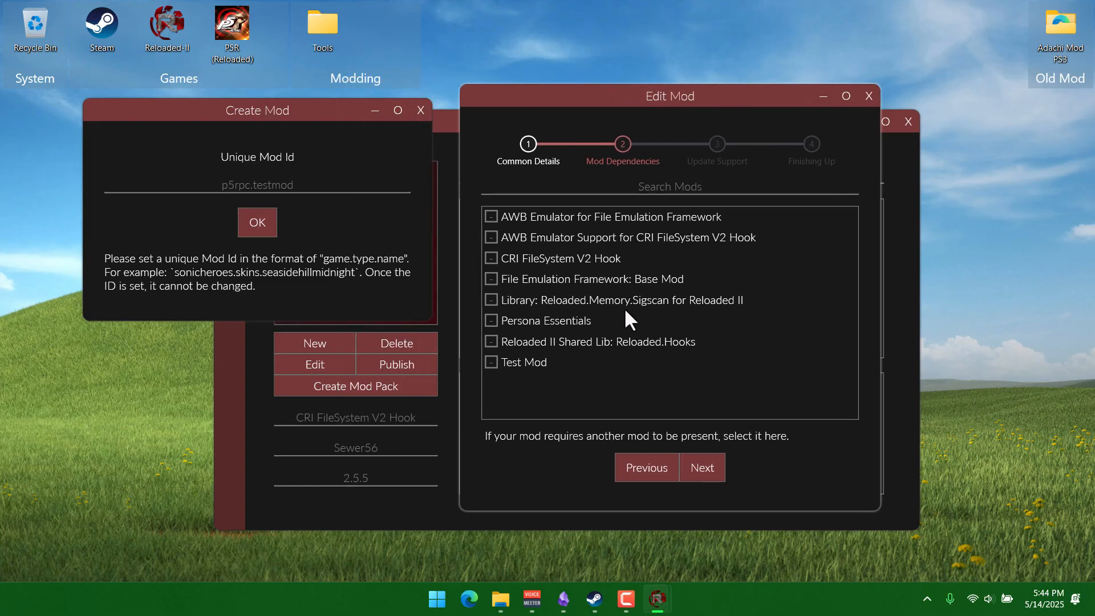
pyautogui.moveTo(501, 328)
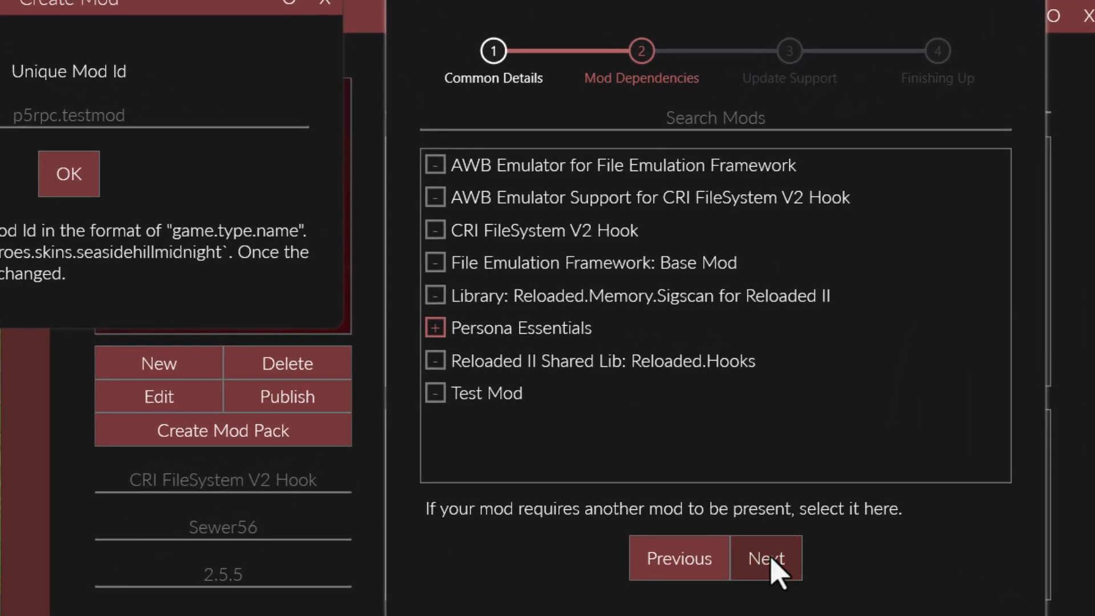
pyautogui.click(764, 557)
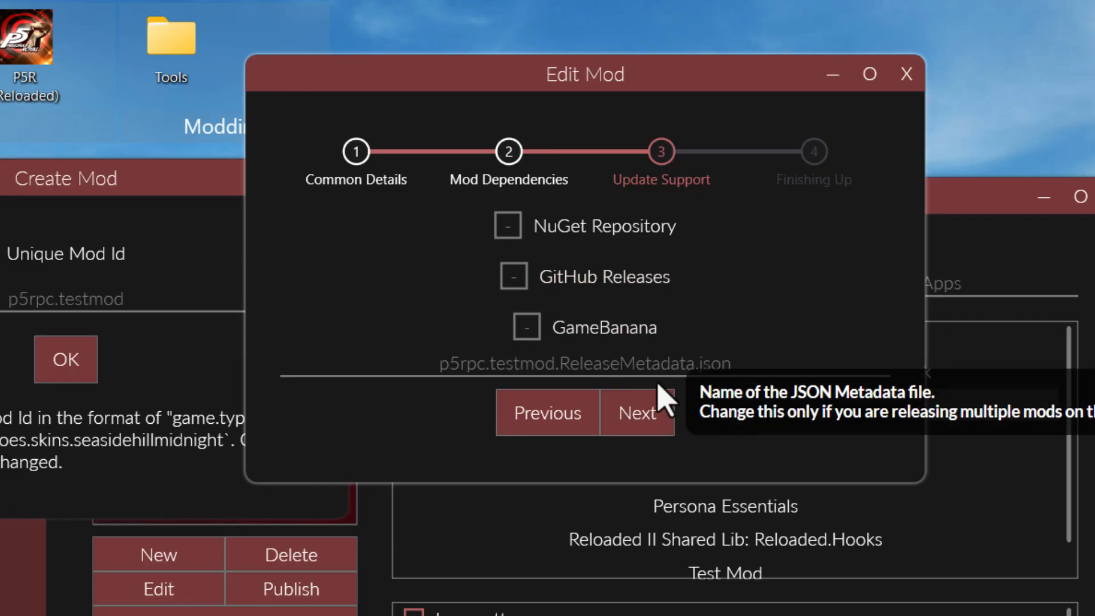
pyautogui.click(637, 413)
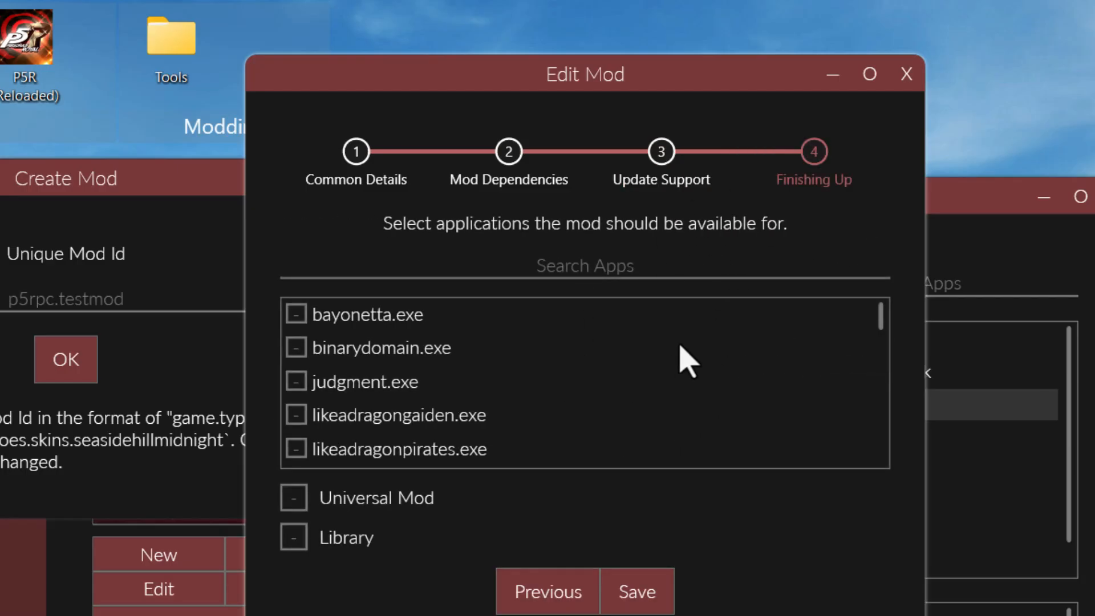
pyautogui.moveTo(653, 387)
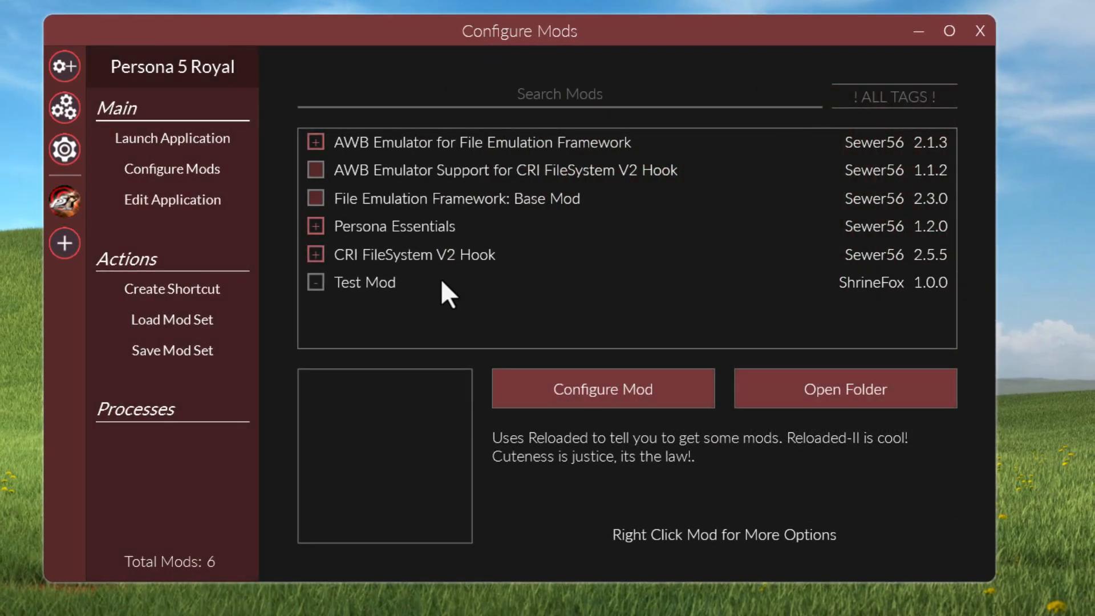
# - Open the Test Mod's p5rpc.testmod folder and read ModConfig.json in Notepad
pyautogui.click(365, 282)
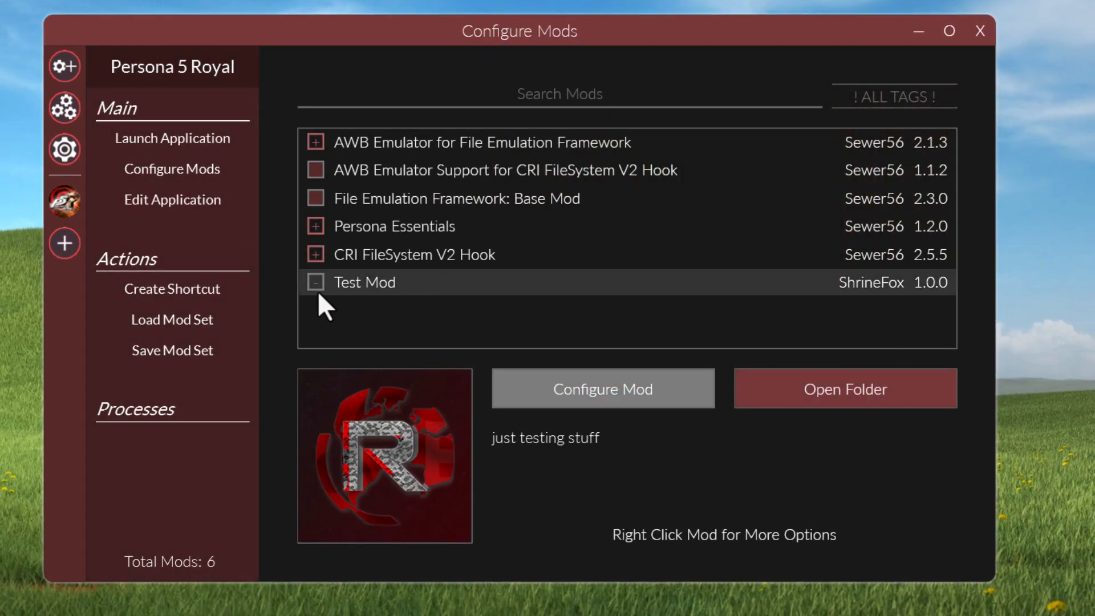
pyautogui.click(414, 254)
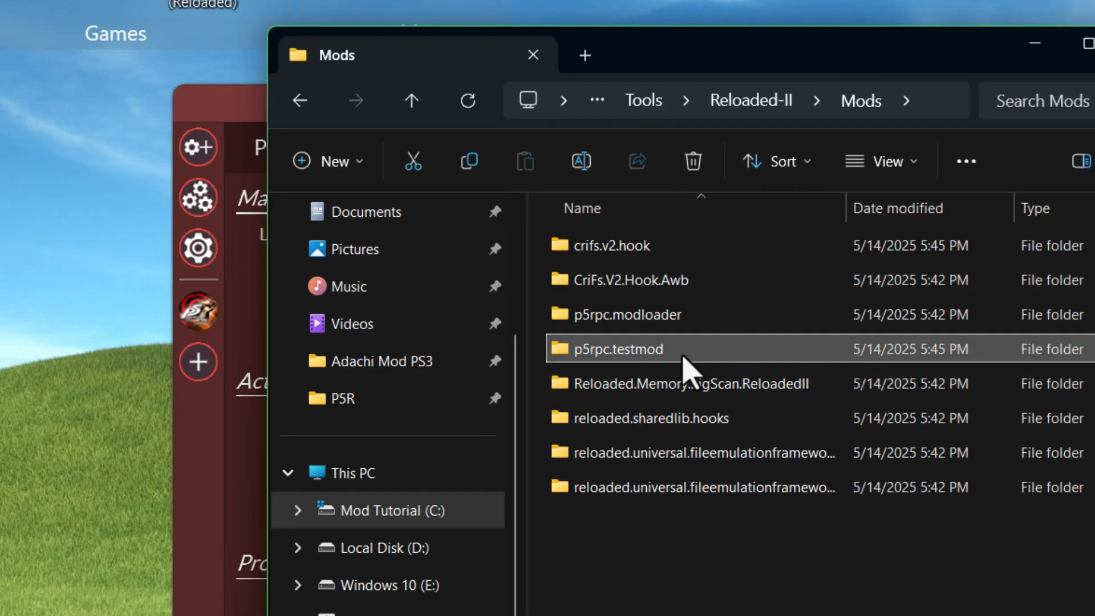
pyautogui.doubleClick(619, 348)
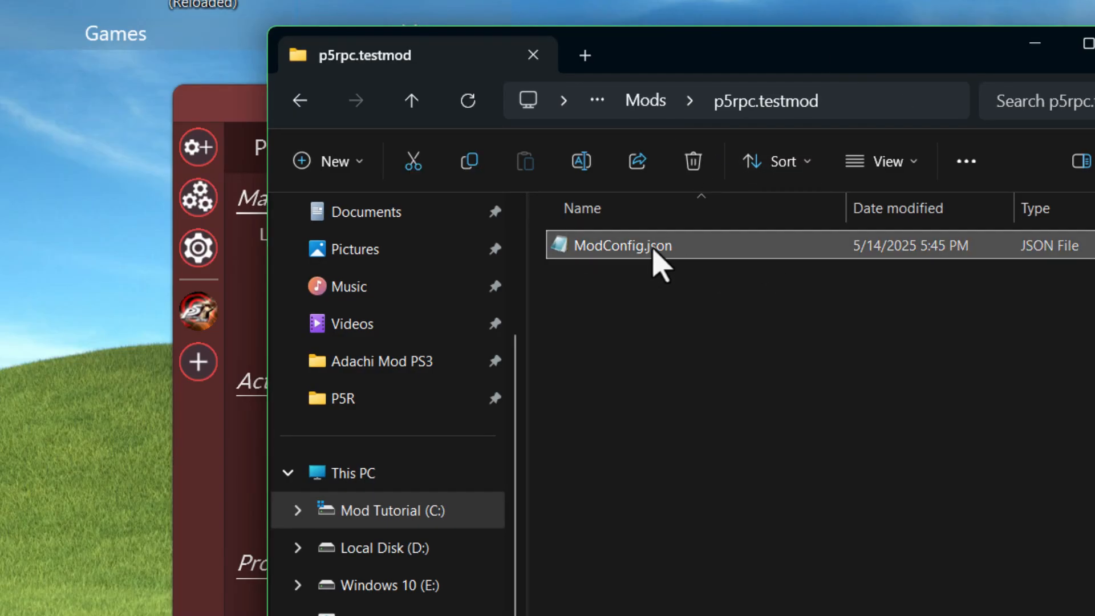
pyautogui.doubleClick(622, 246)
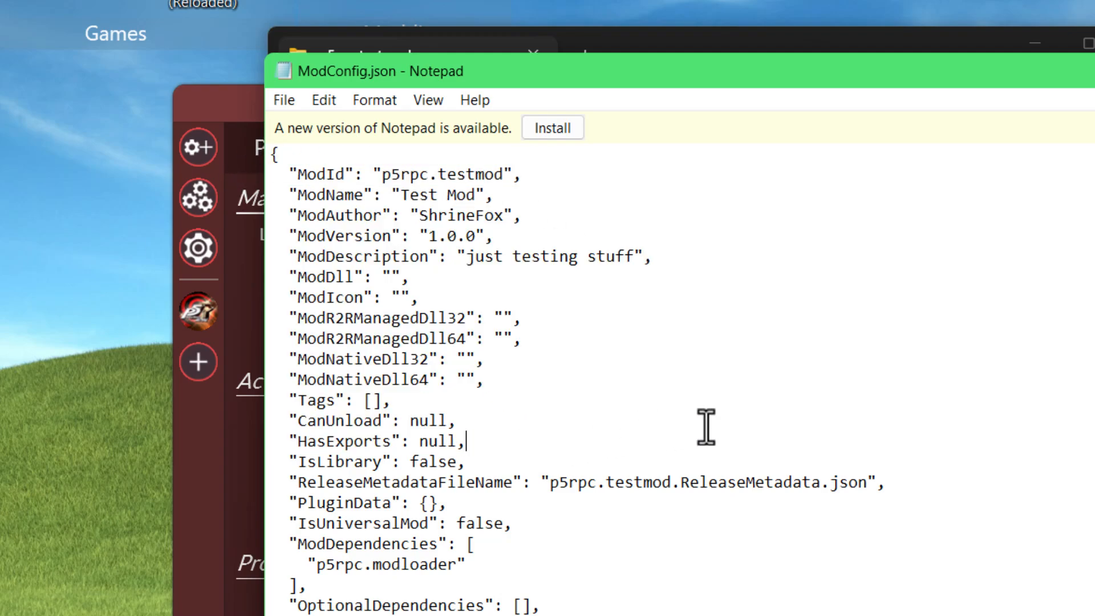
pyautogui.scroll(-3)
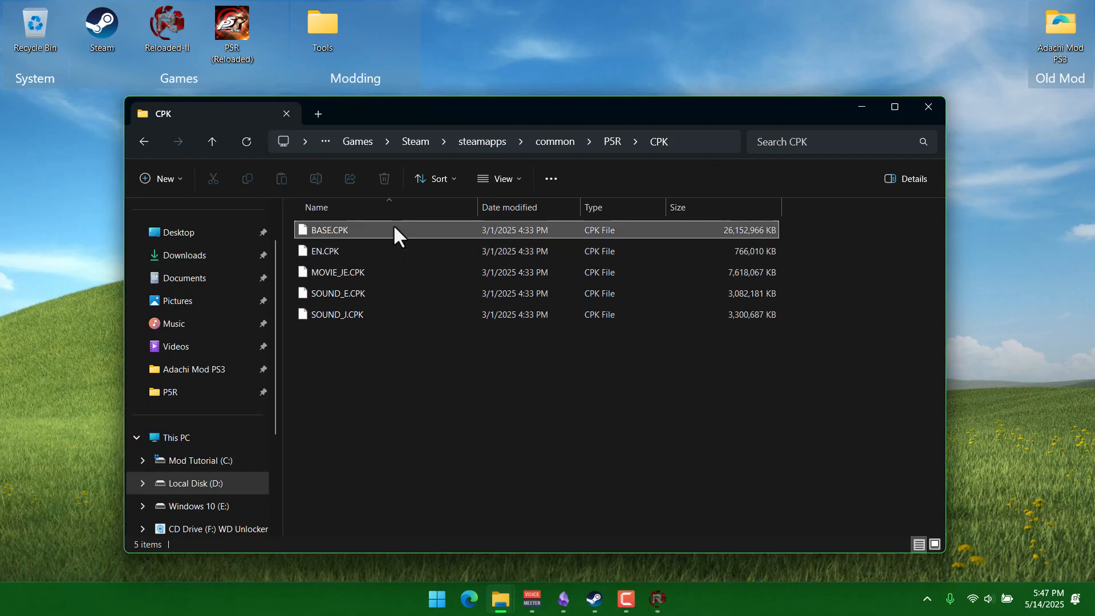
# - Open a blank Microsoft Edge tab for a web search
pyautogui.click(468, 599)
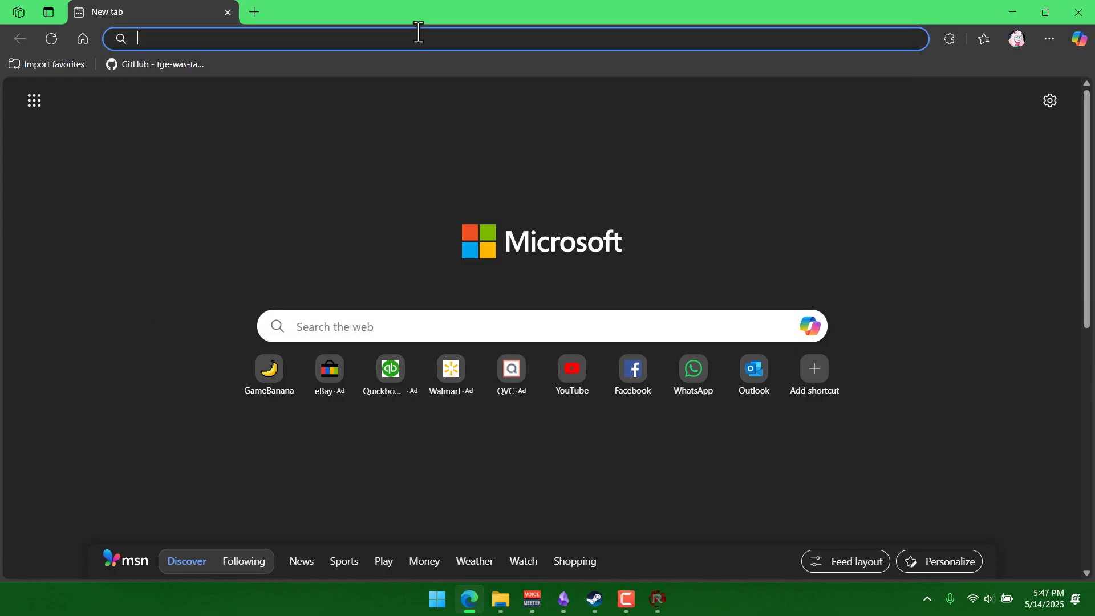
# - Search the web for 'cri fs gui' and open the Sewer56/CriFsV2Lib releases result
pyautogui.write('cri fs gui')
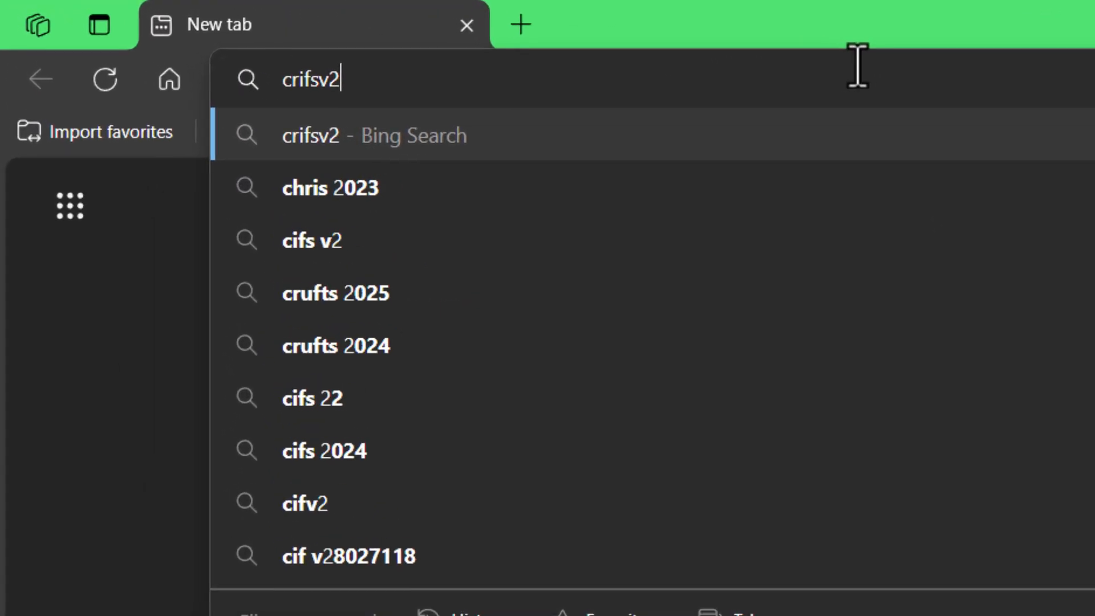
pyautogui.write('gui')
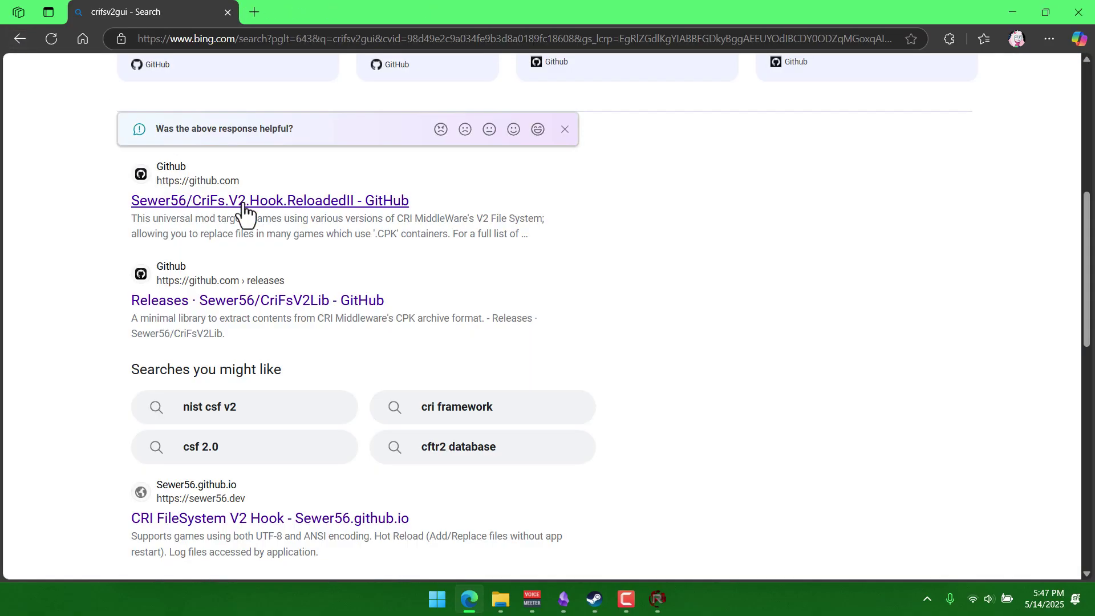
pyautogui.moveTo(321, 316)
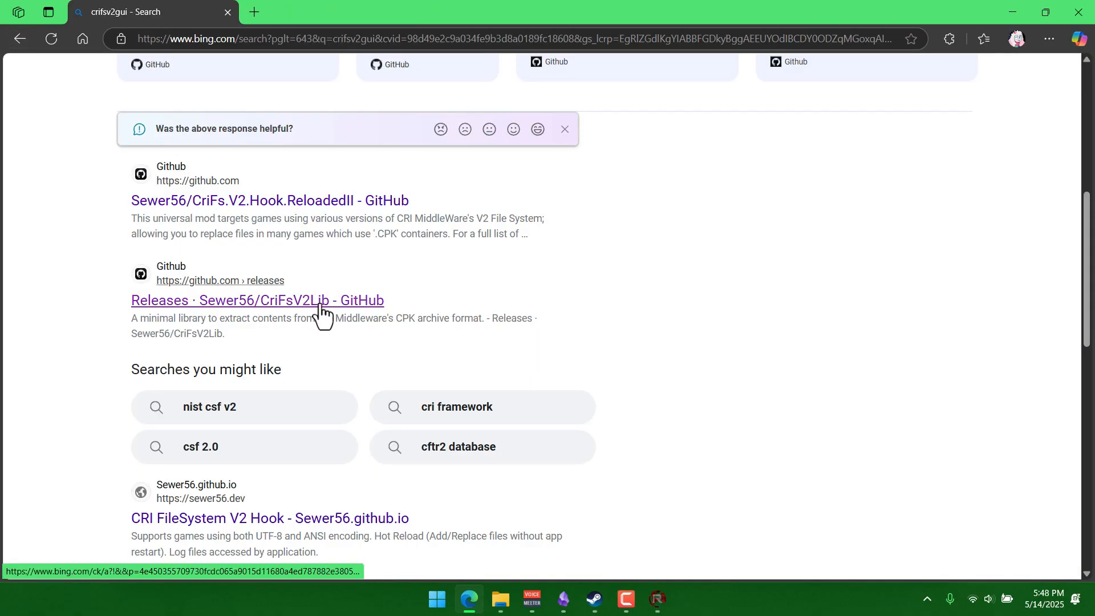
pyautogui.click(258, 300)
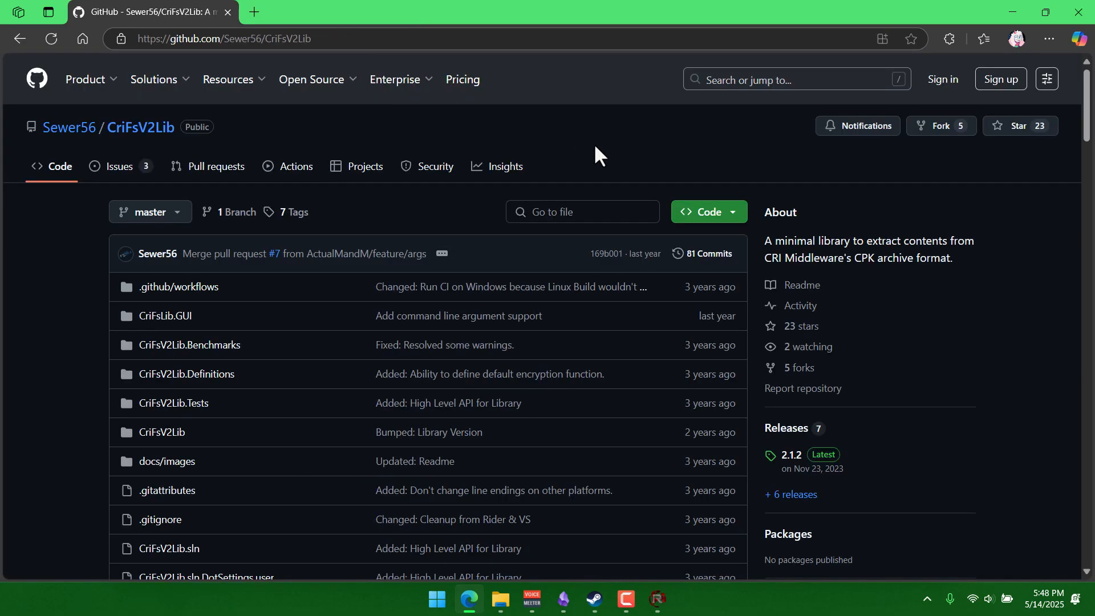
pyautogui.moveTo(809, 474)
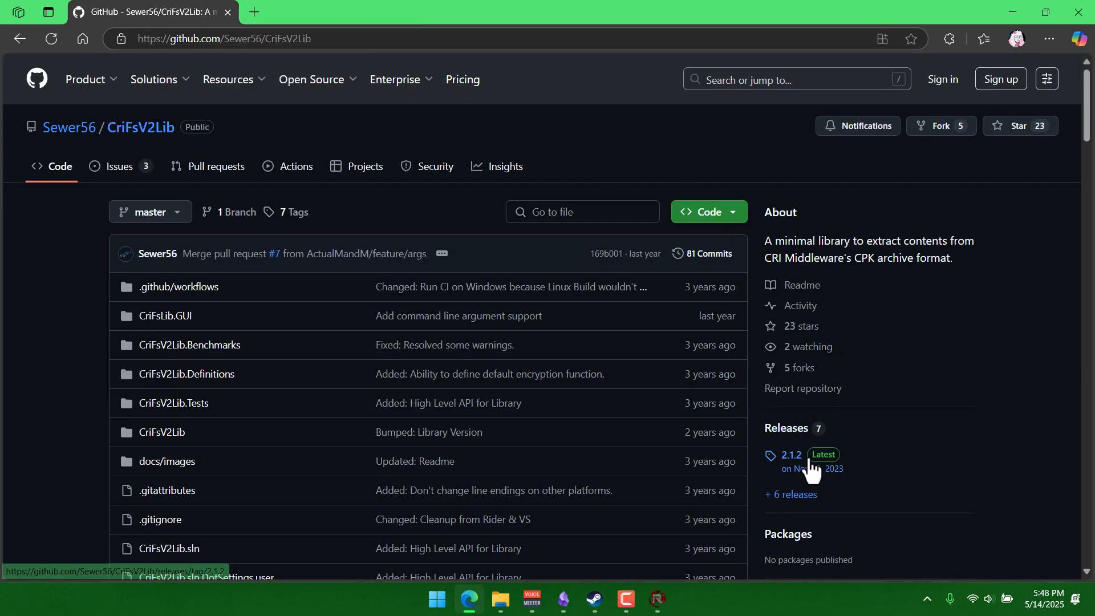
# - Open CriFsV2Lib's latest 2.1.2 release page
pyautogui.click(791, 455)
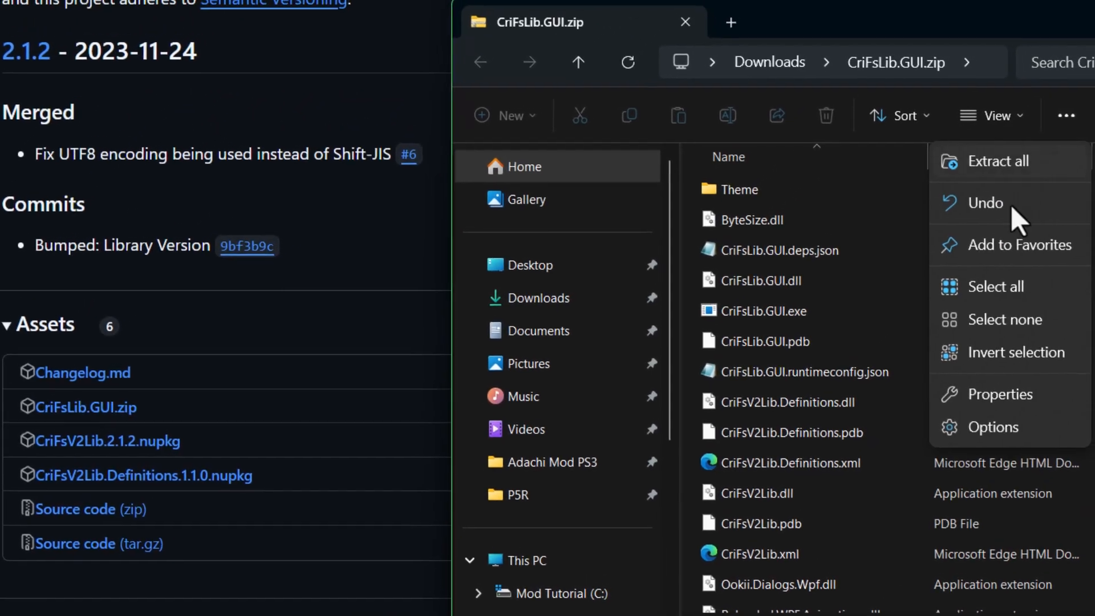
# - Extract the CriFsLib GUI zip into a new Tools\CriFSLibv2GUI folder and launch CriFsLib.GUI.exe
pyautogui.click(998, 161)
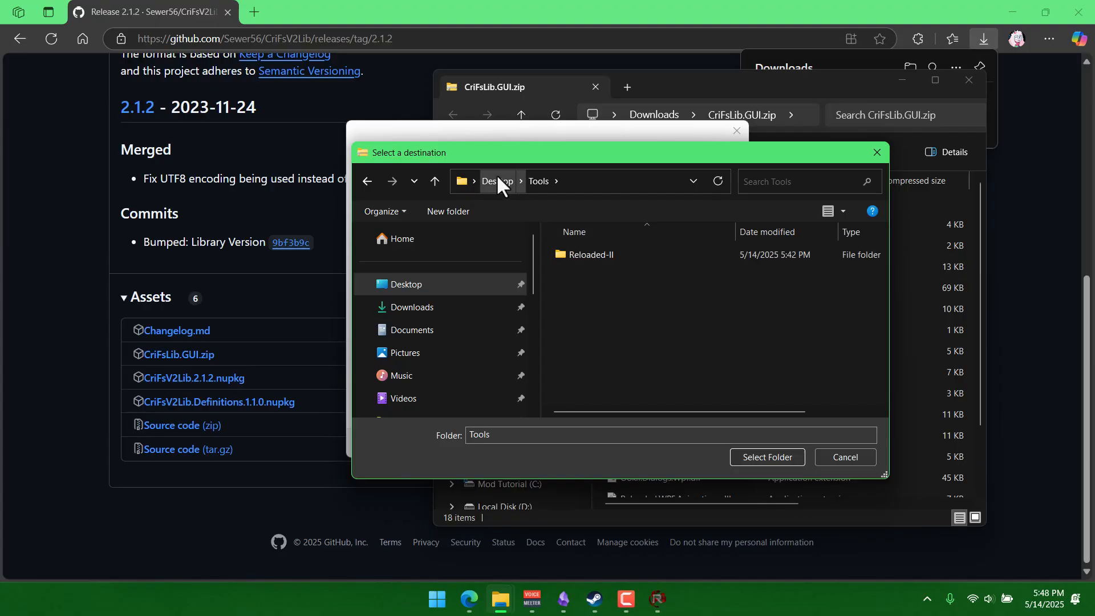
pyautogui.click(448, 211)
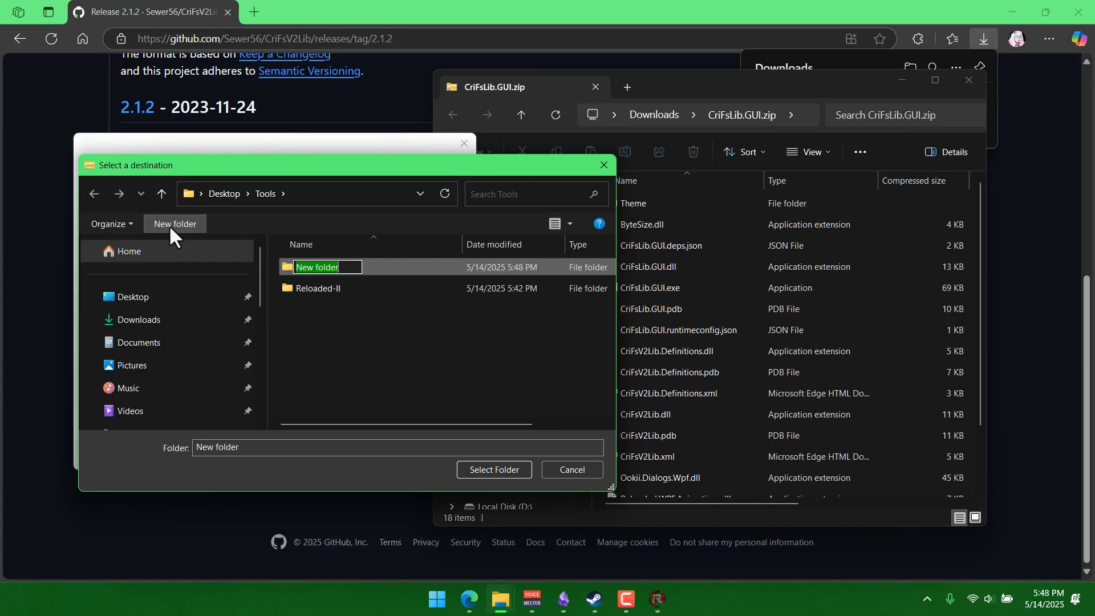
pyautogui.write('CriFs')
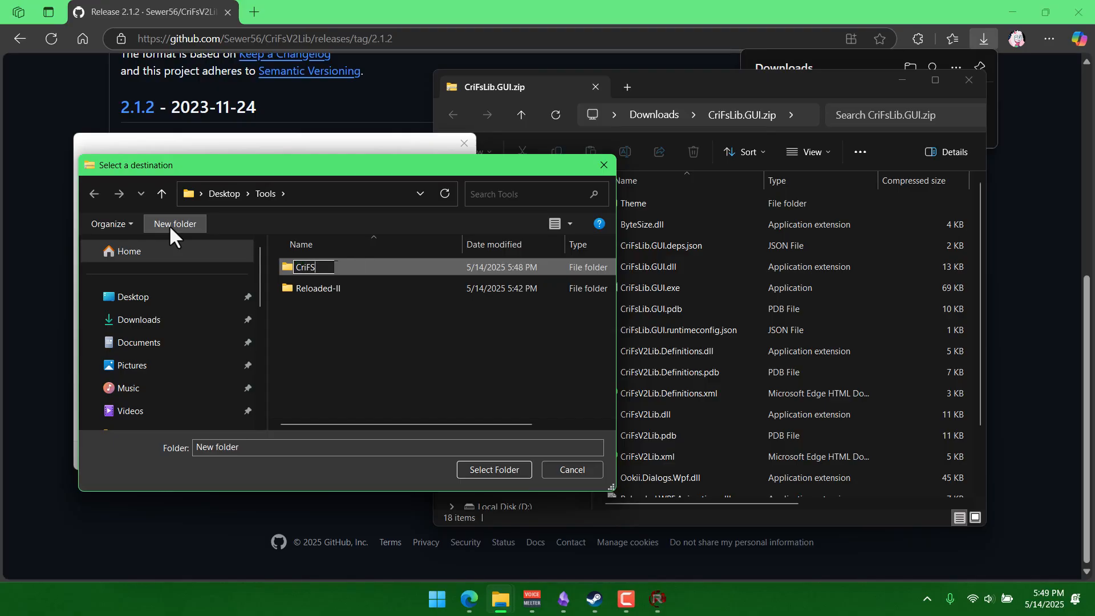
pyautogui.click(494, 469)
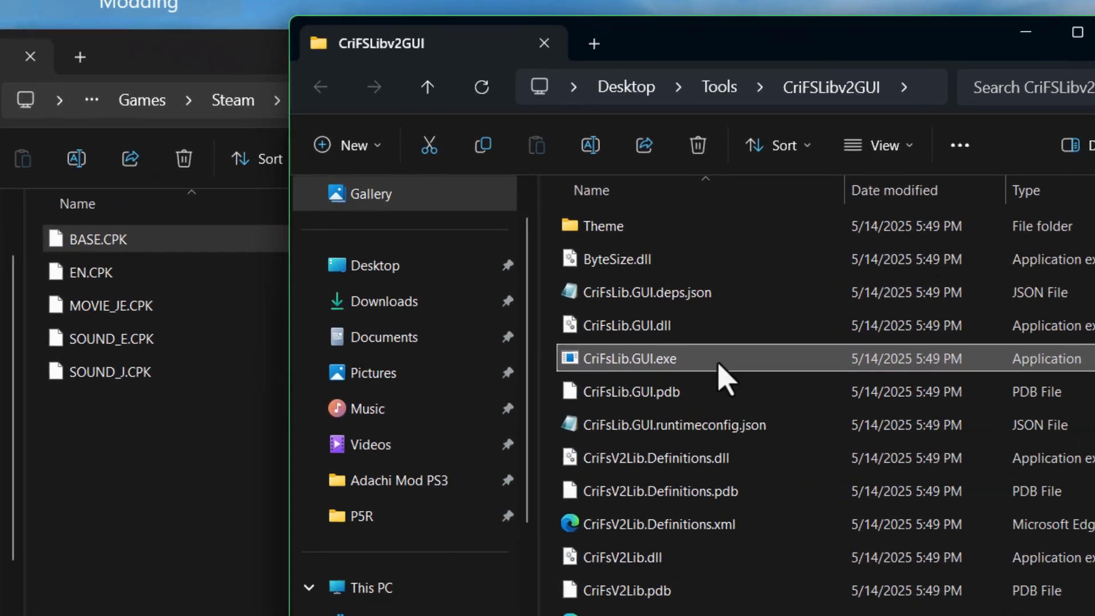
pyautogui.doubleClick(630, 358)
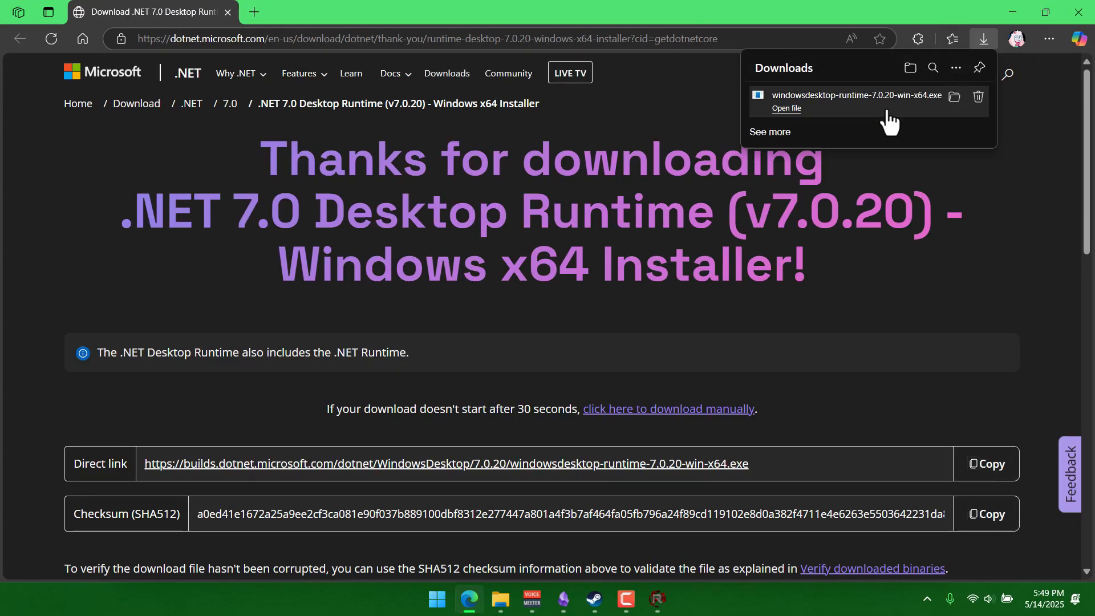
# - Run windowsdesktop-runtime-7.0.20-win-x64.exe and install the .NET Desktop Runtime 7.0.20 (x64)
pyautogui.click(786, 108)
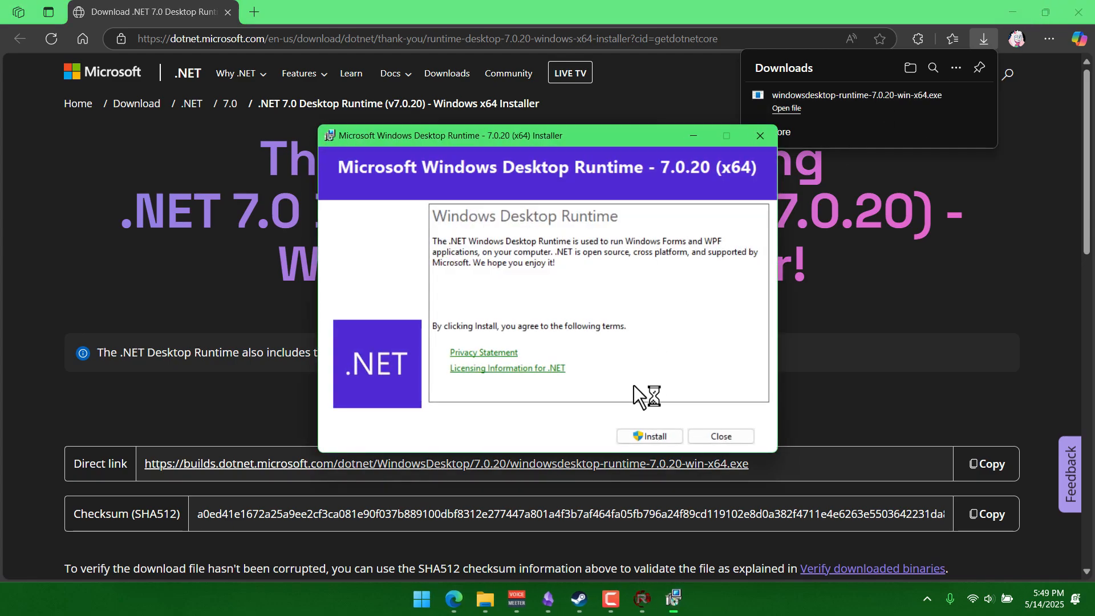
pyautogui.click(649, 436)
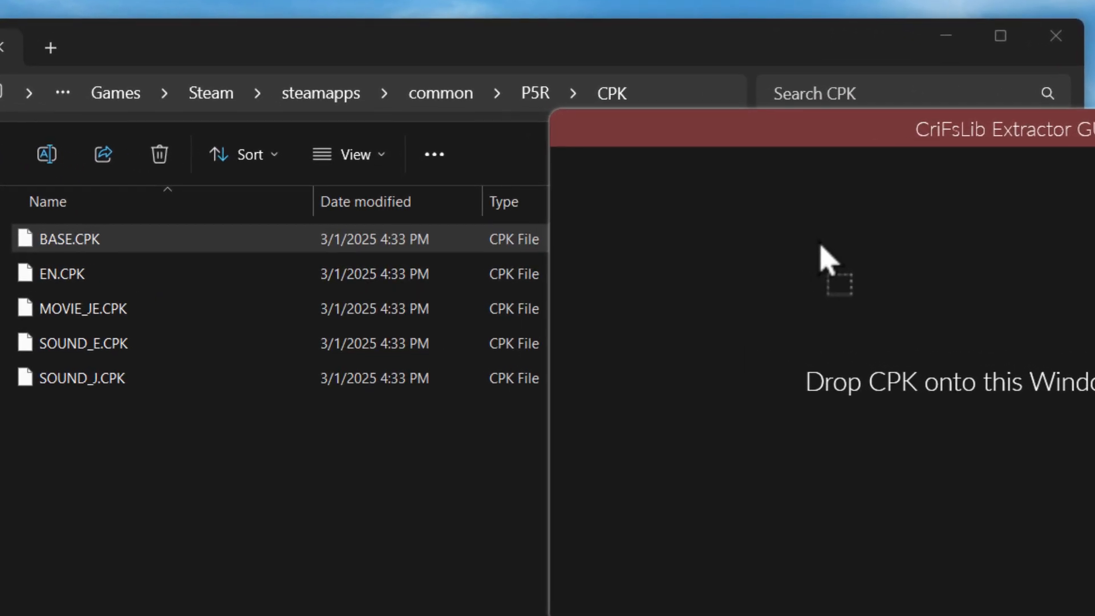
# - Drag BASE.CPK into the extractor to list its 44,934 items (63.39 GB)
pyautogui.moveTo(69, 238); pyautogui.dragTo(824, 279)
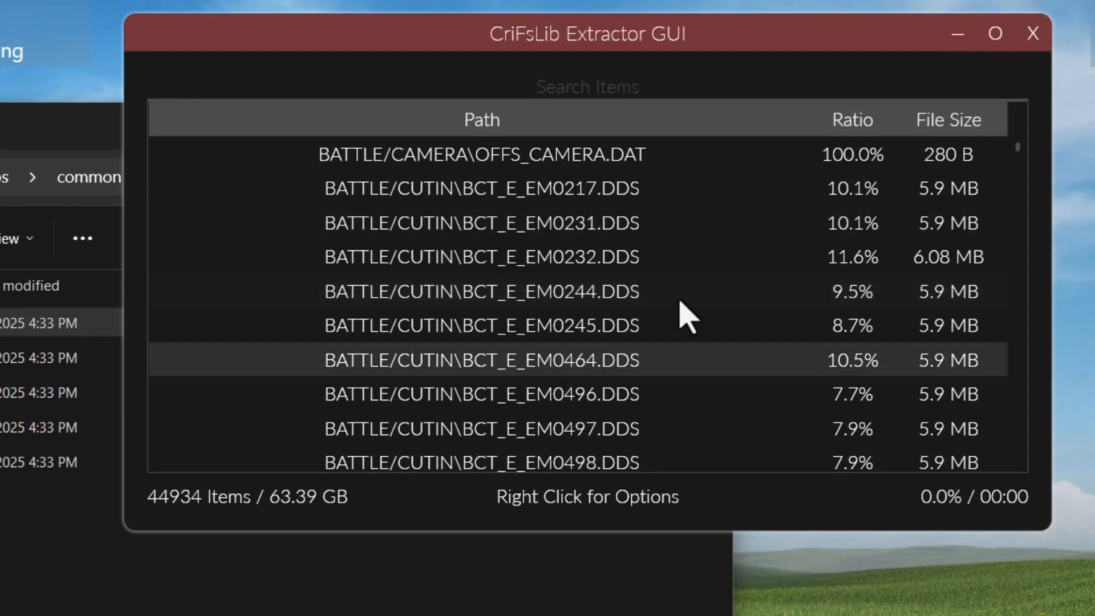
pyautogui.moveTo(1026, 182)
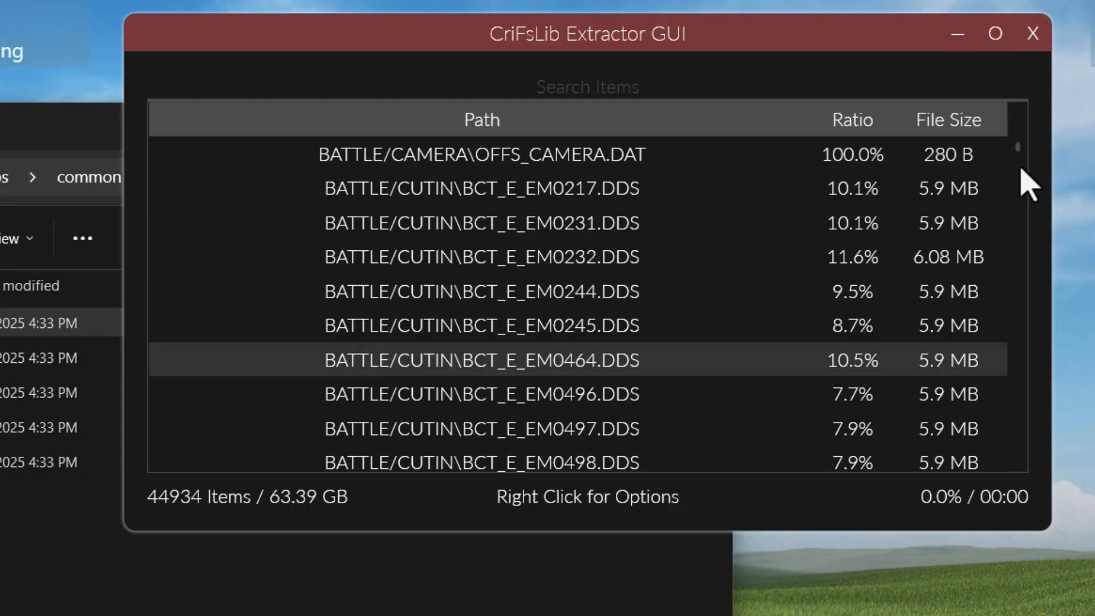
pyautogui.moveTo(198, 532)
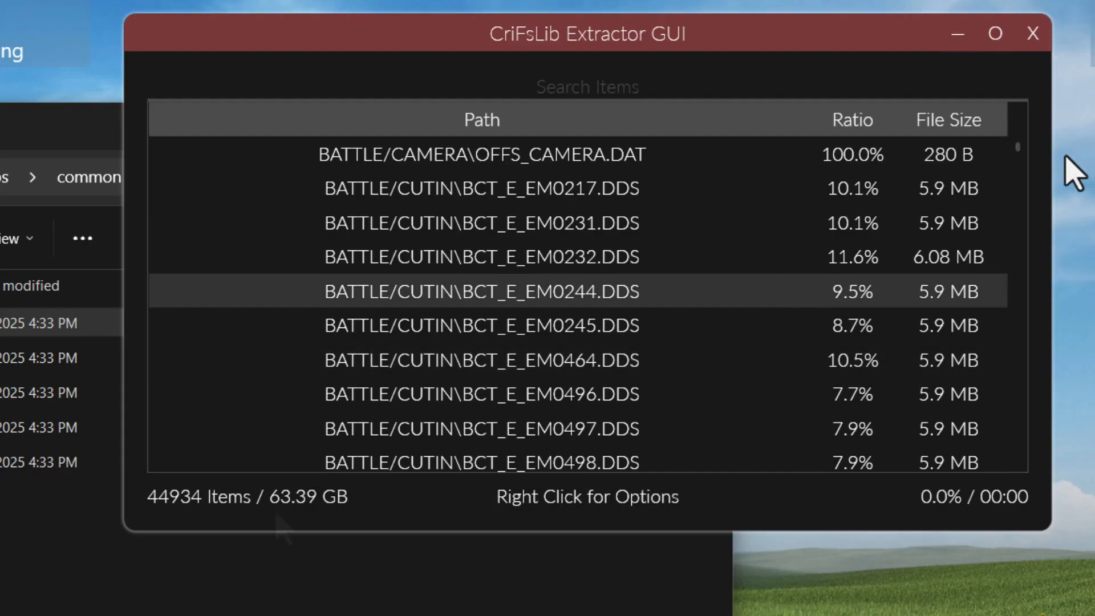
pyautogui.moveTo(294, 524)
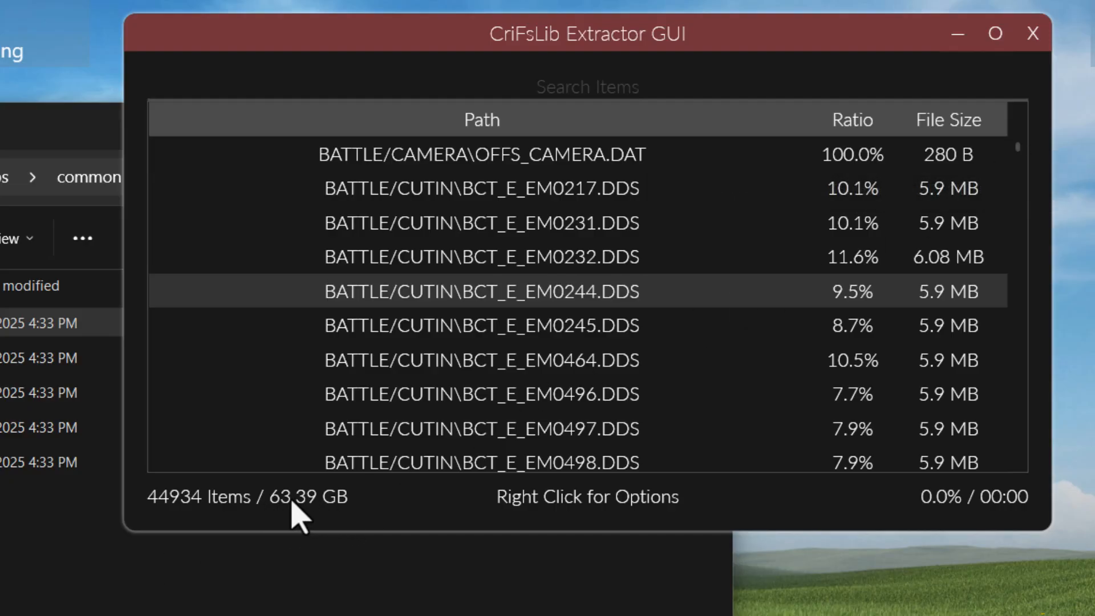
pyautogui.moveTo(317, 535)
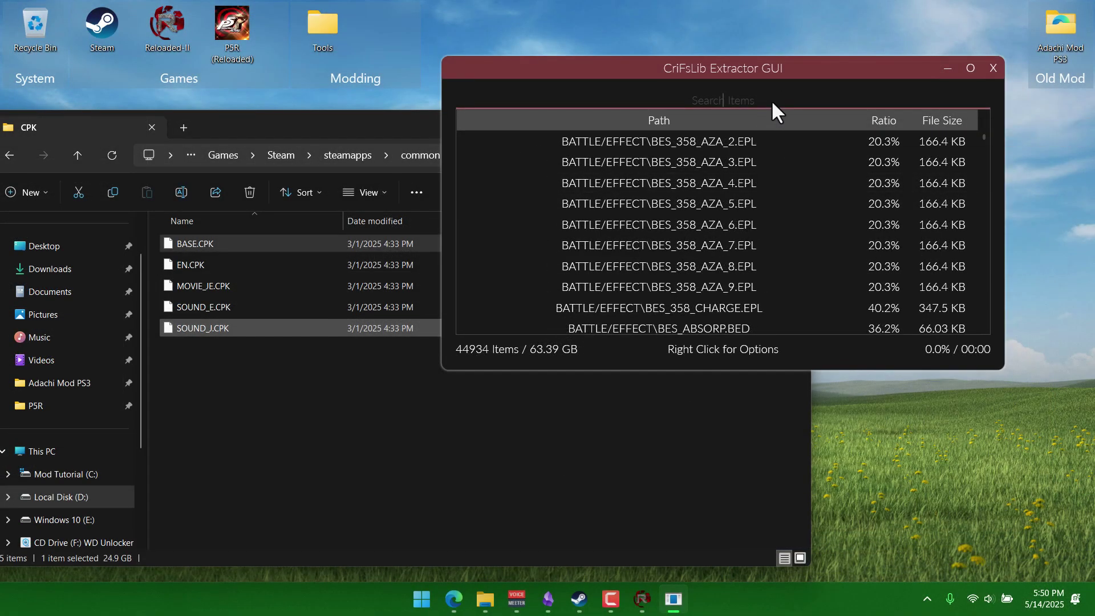
pyautogui.write('title')
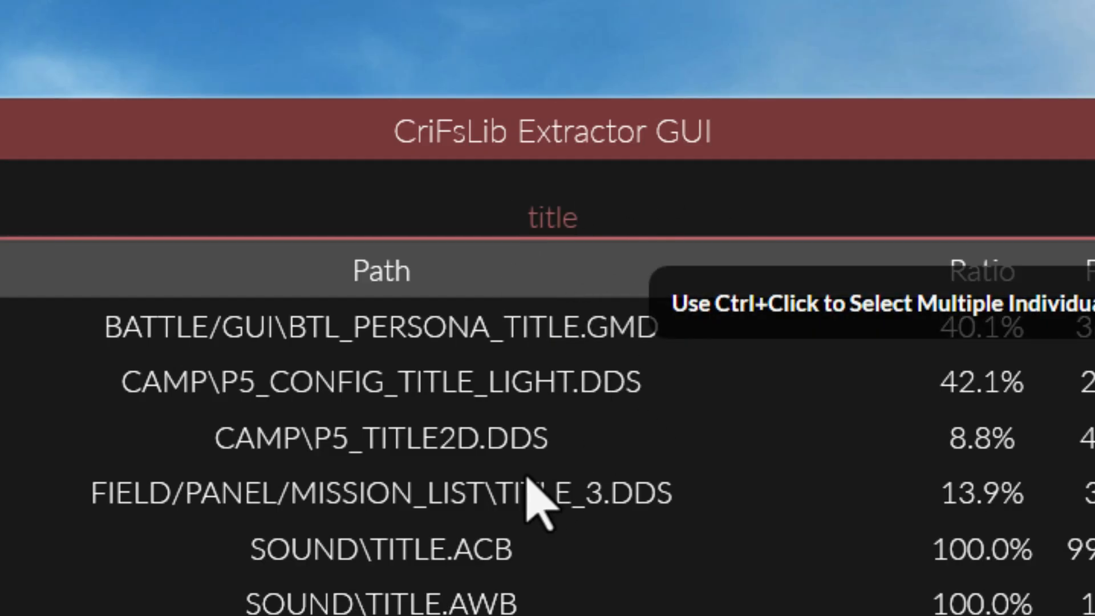
pyautogui.write('.DDS')
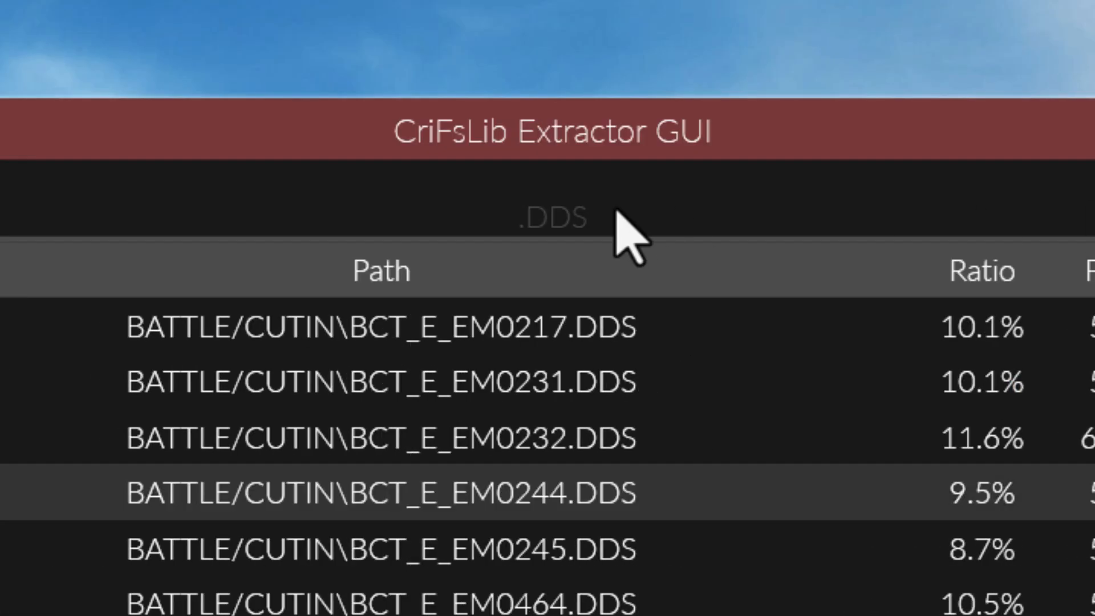
pyautogui.write('tit')
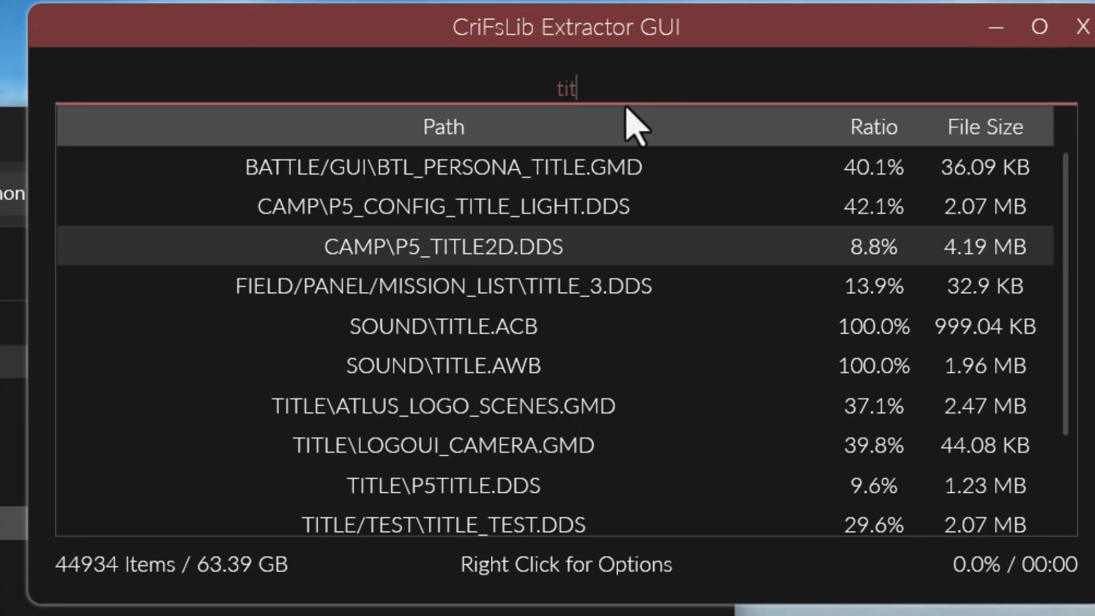
pyautogui.press('Ctrl+a')
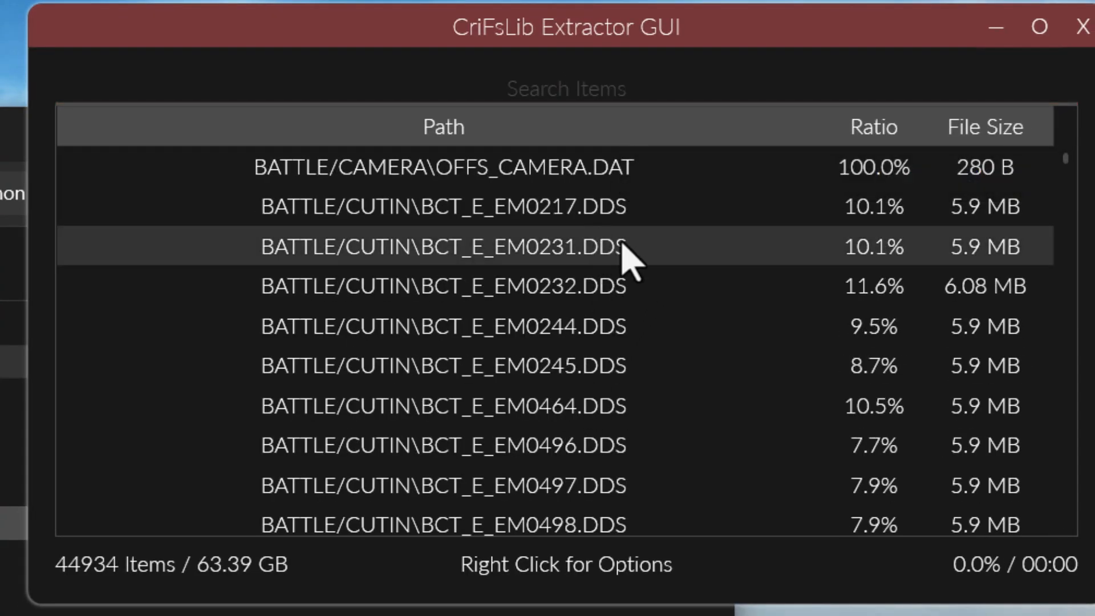
# - Extract all BASE.CPK files into the D:\CPK folder
pyautogui.rightClick(620, 247)
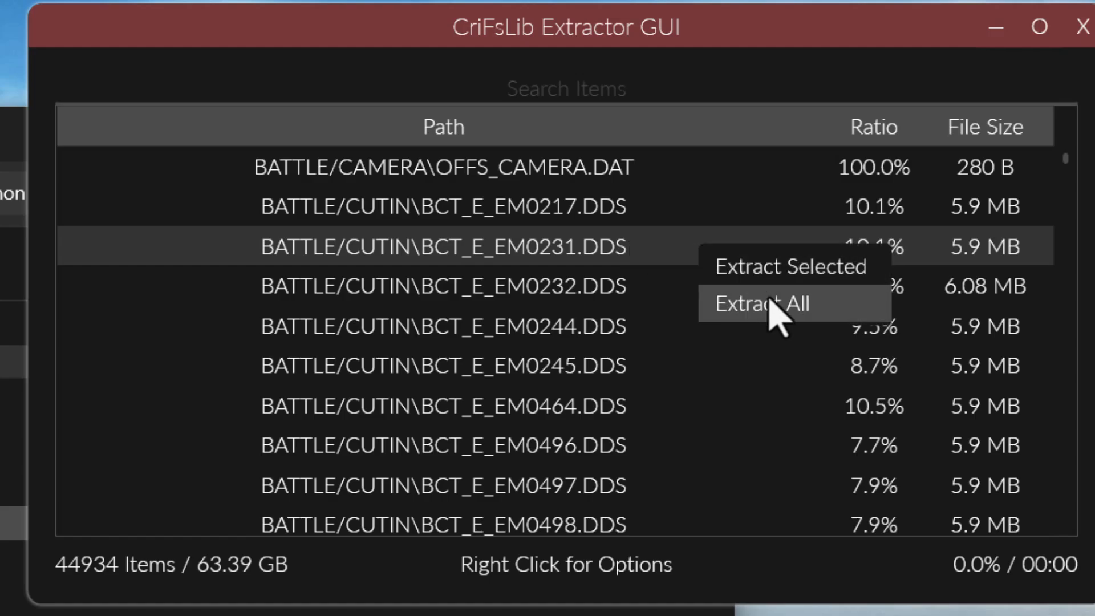
pyautogui.click(761, 304)
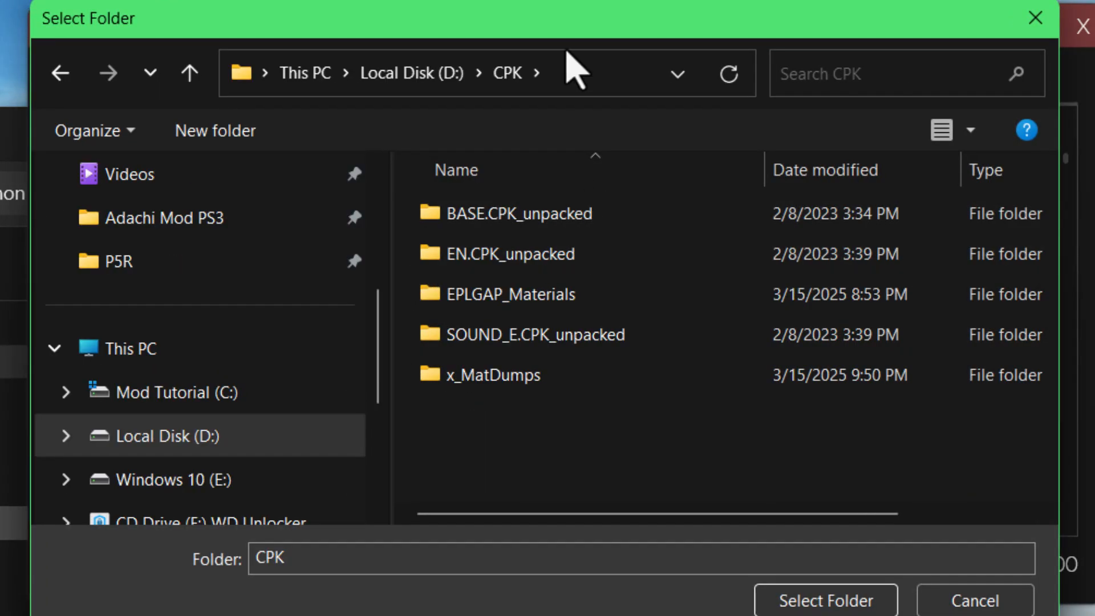
pyautogui.click(823, 601)
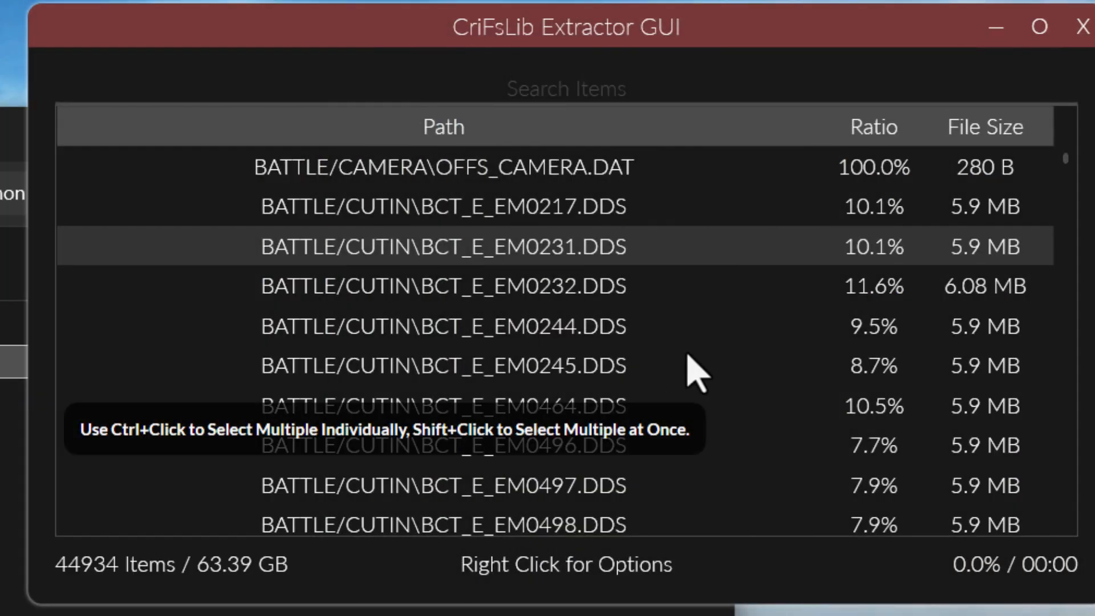
pyautogui.moveTo(585, 246)
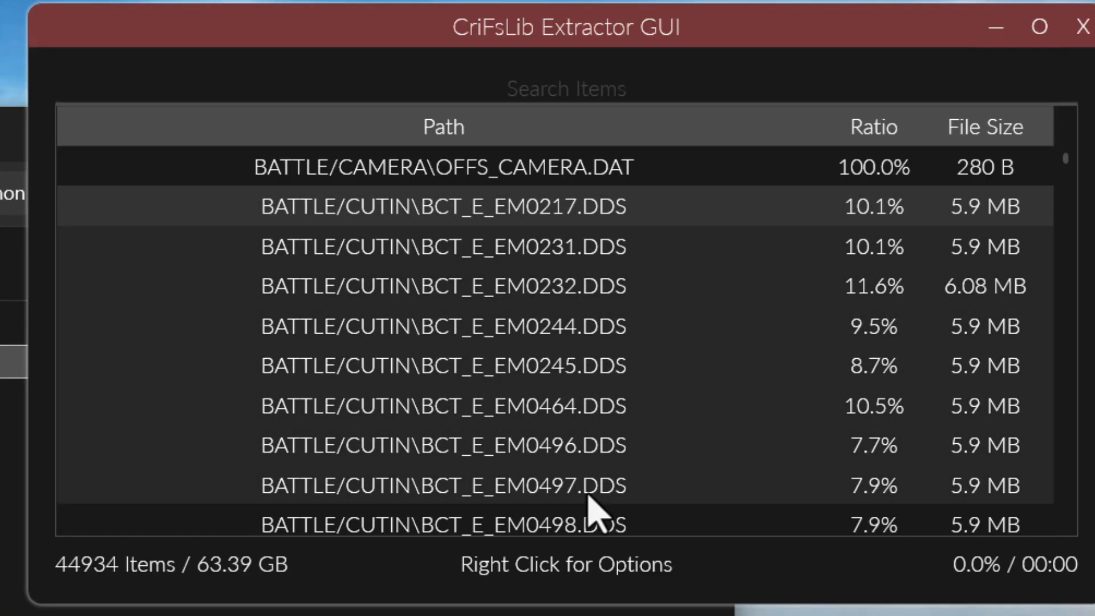
pyautogui.scroll(-3)
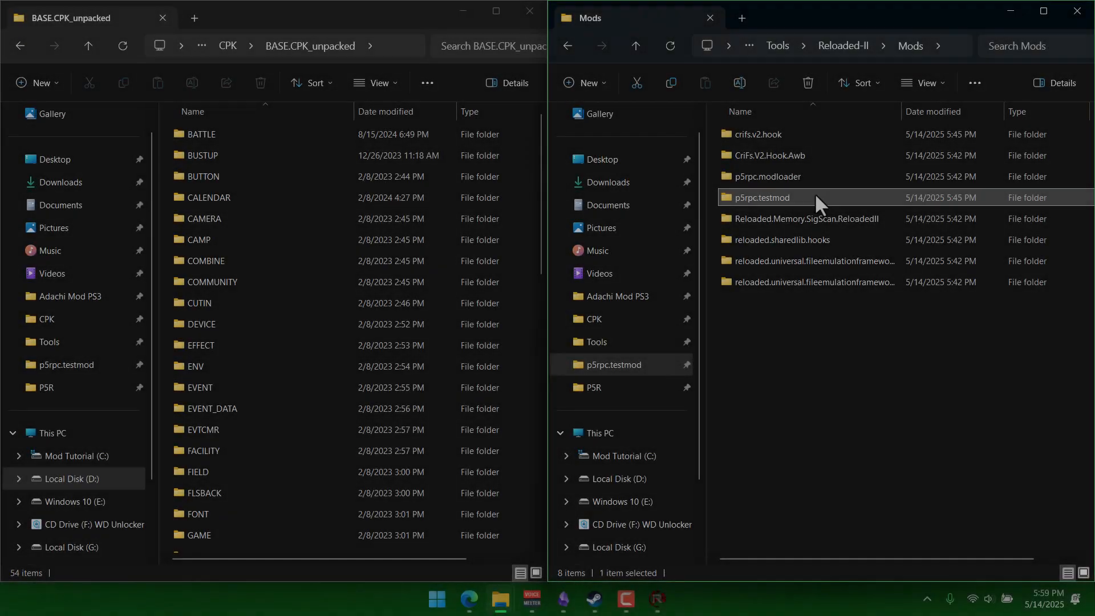
# - Open the p5rpc.testmod mod folder and start a new folder beside ModConfig.json
pyautogui.doubleClick(762, 197)
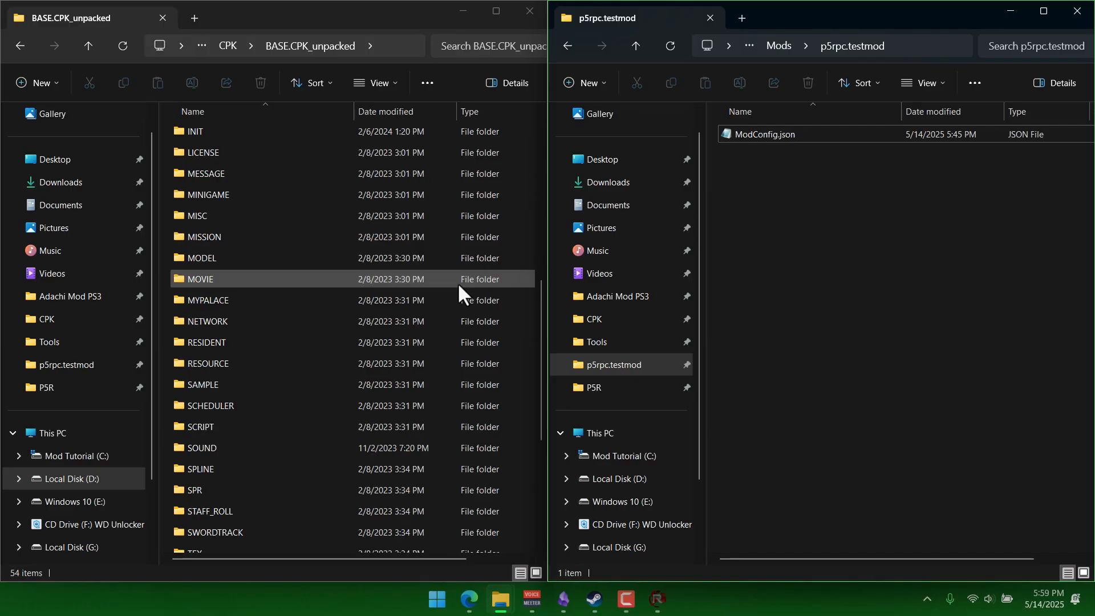
pyautogui.doubleClick(202, 258)
pyautogui.write('P')
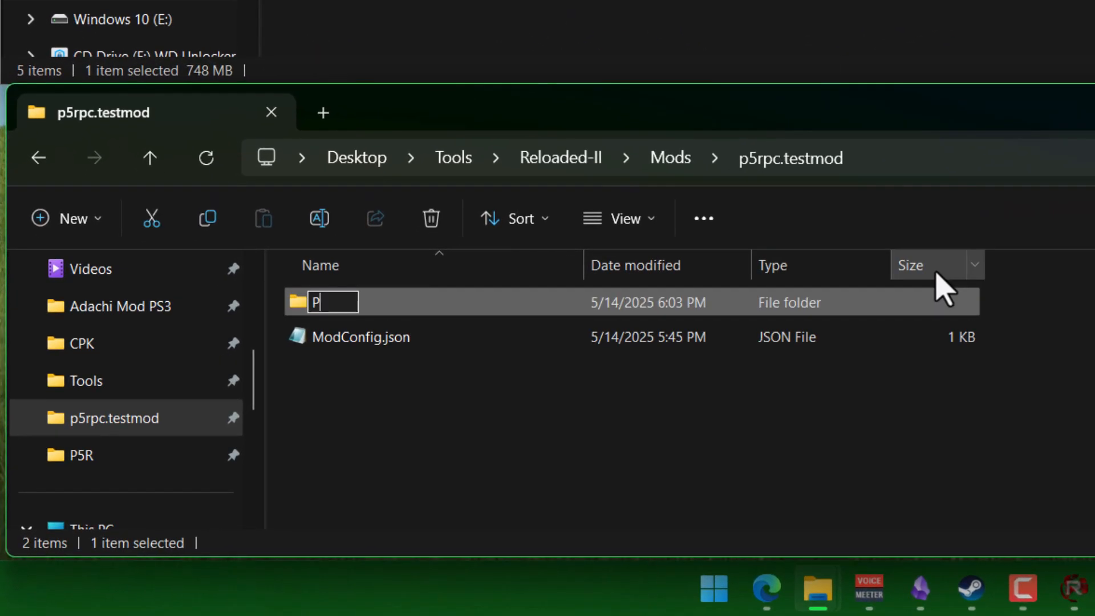
# - Create nested P5REssentials\CPK\WHATEVER.CPK folders and open WHATEVER.CPK
pyautogui.write('5REssenti')
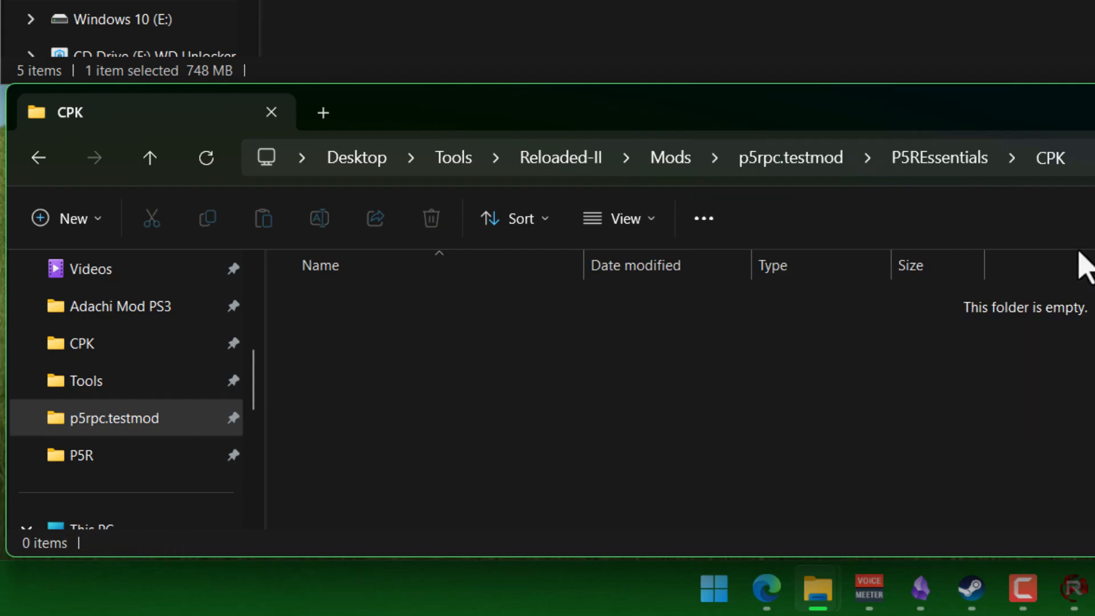
pyautogui.write('WHATEVER.CP')
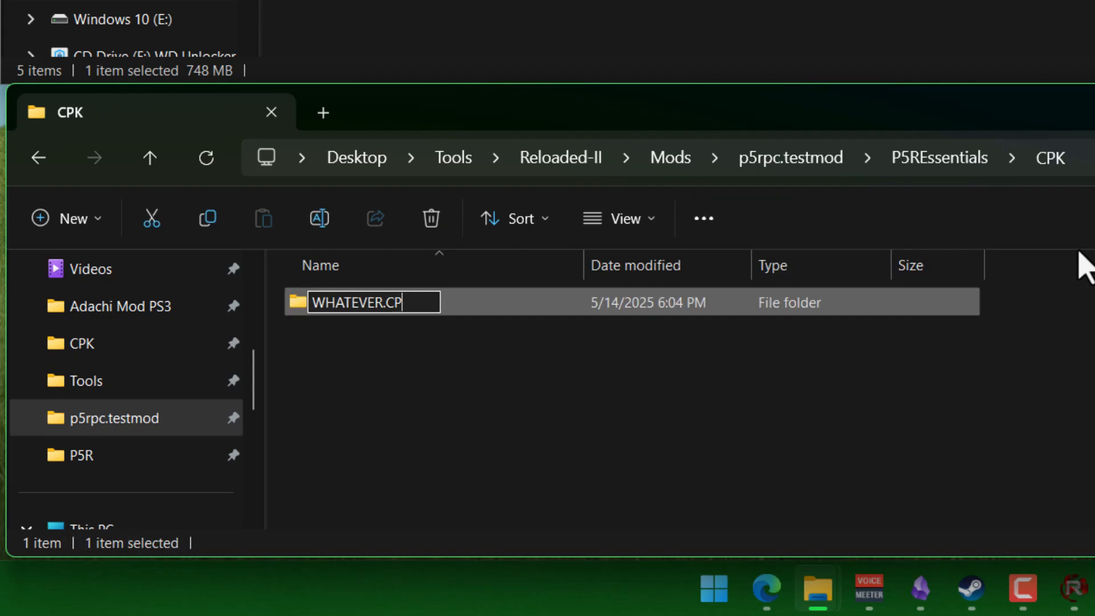
pyautogui.press('Enter')
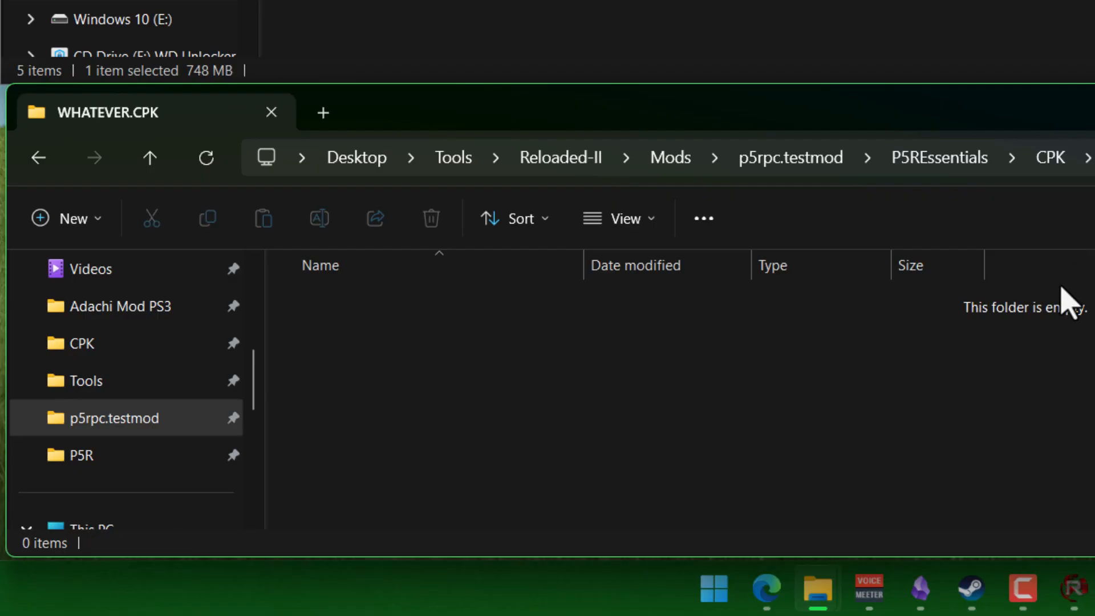
pyautogui.moveTo(897, 389)
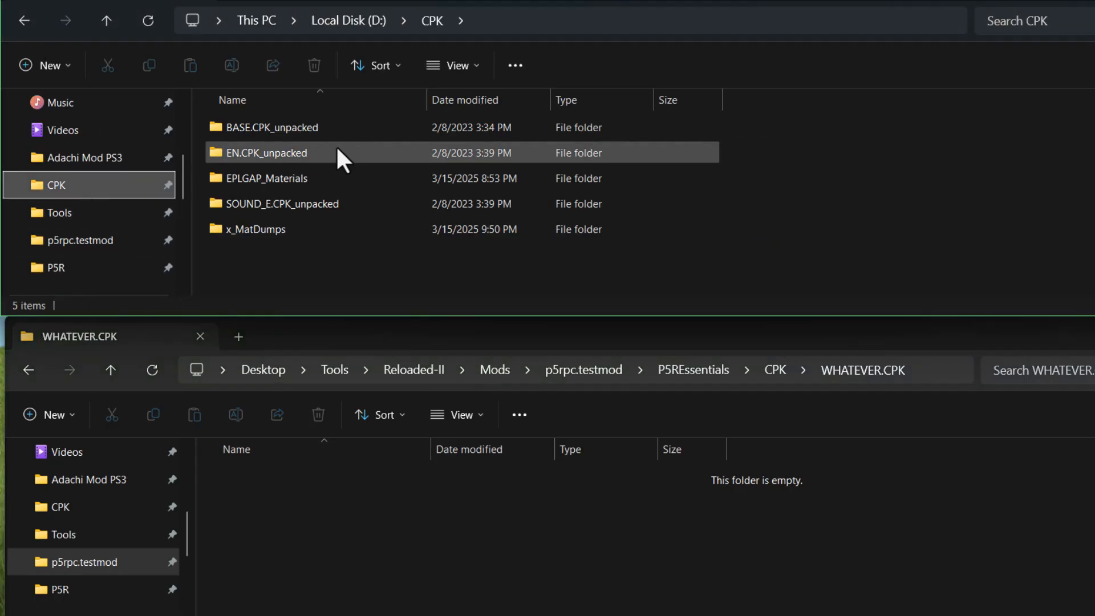
# - Browse the unpacked BASE archive to MODEL\CHARACTER\0001, select C0001_002_00.GMD and reveal the path
pyautogui.doubleClick(272, 152)
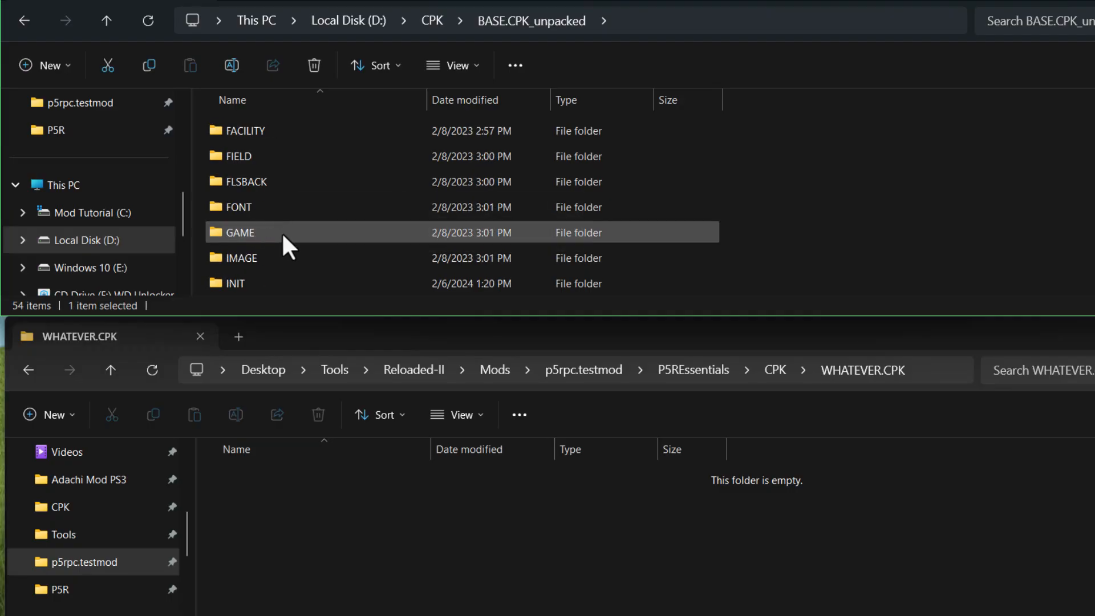
pyautogui.scroll(-3)
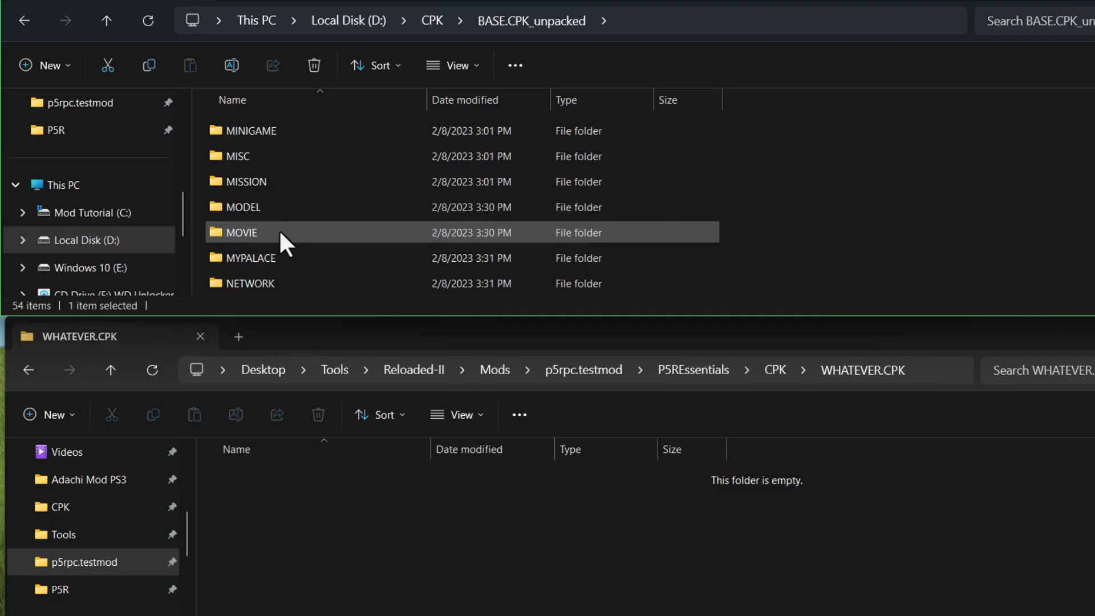
pyautogui.doubleClick(242, 207)
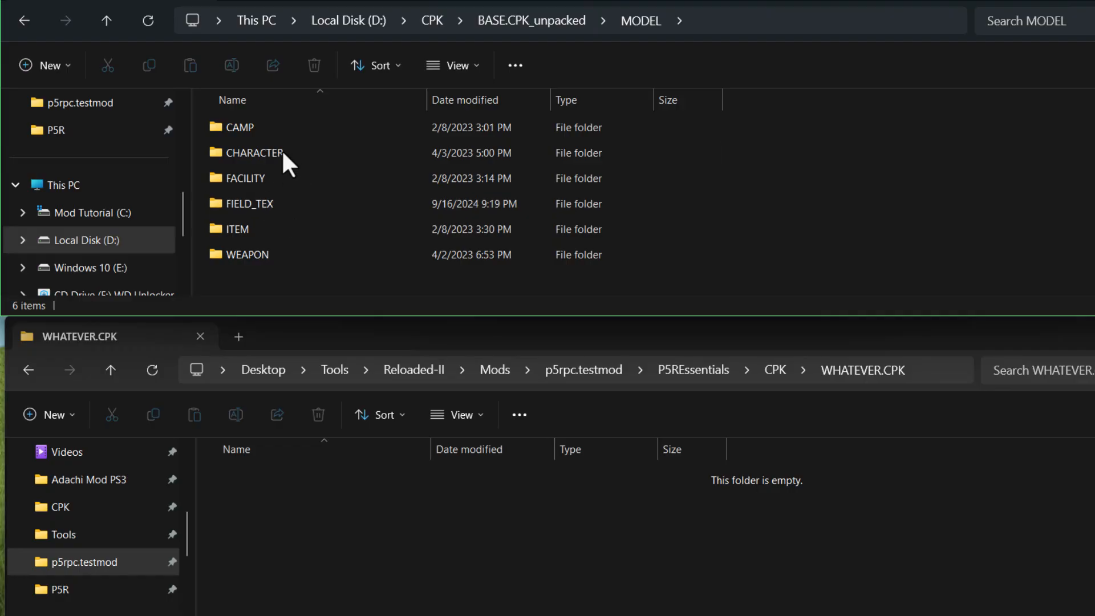
pyautogui.click(252, 152)
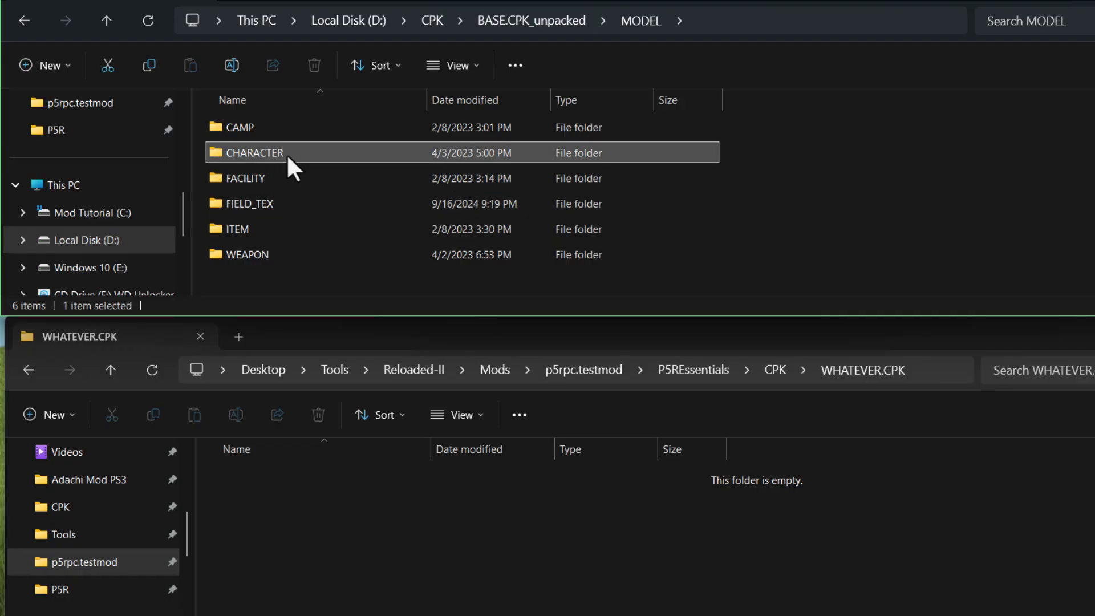
pyautogui.doubleClick(255, 153)
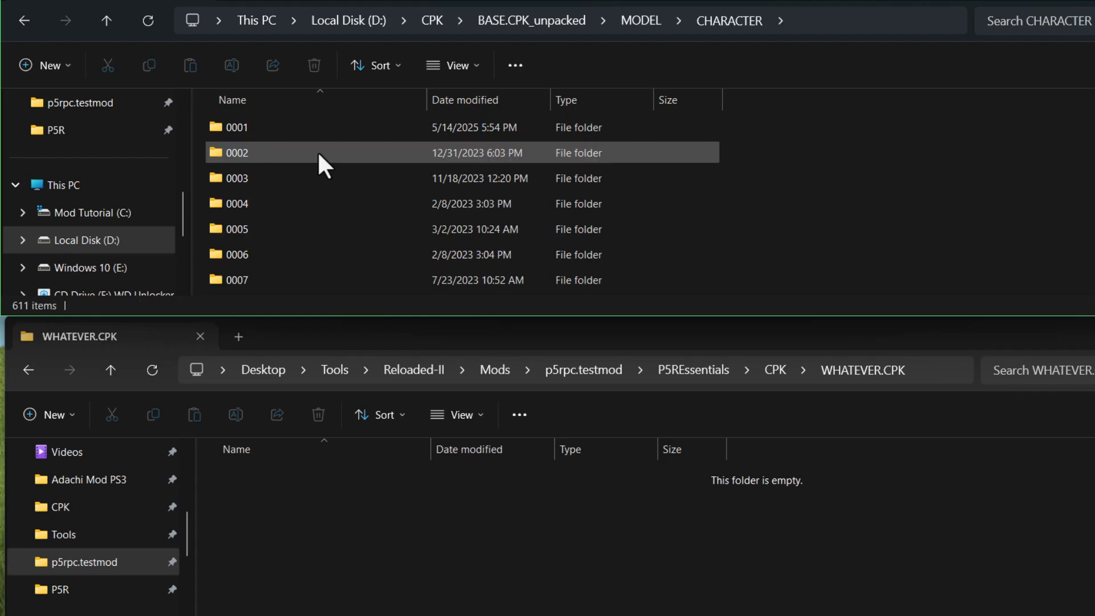
pyautogui.click(237, 127)
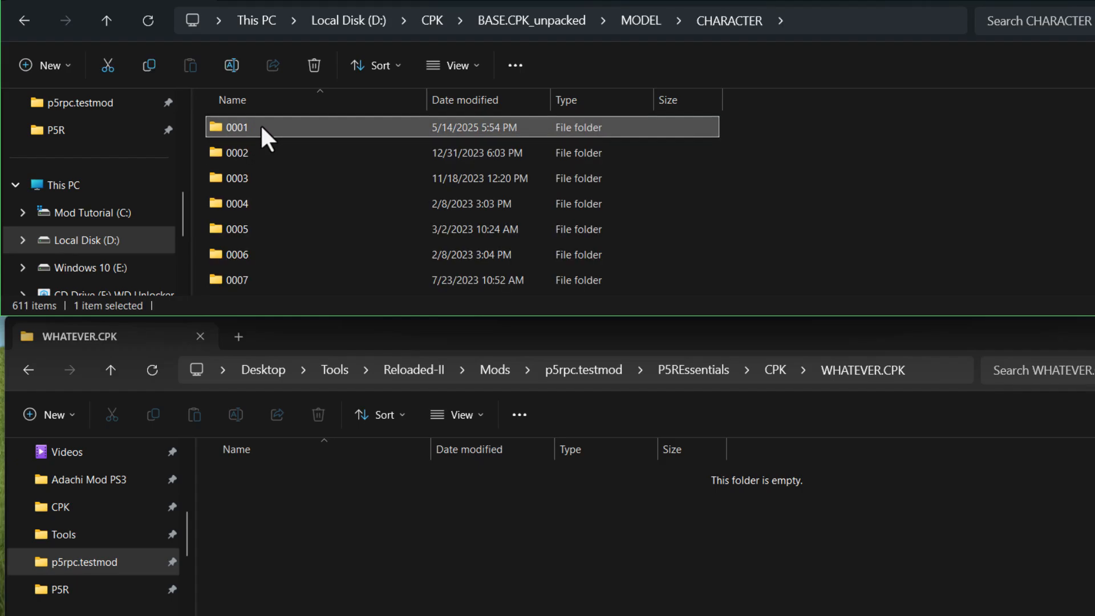
pyautogui.doubleClick(236, 127)
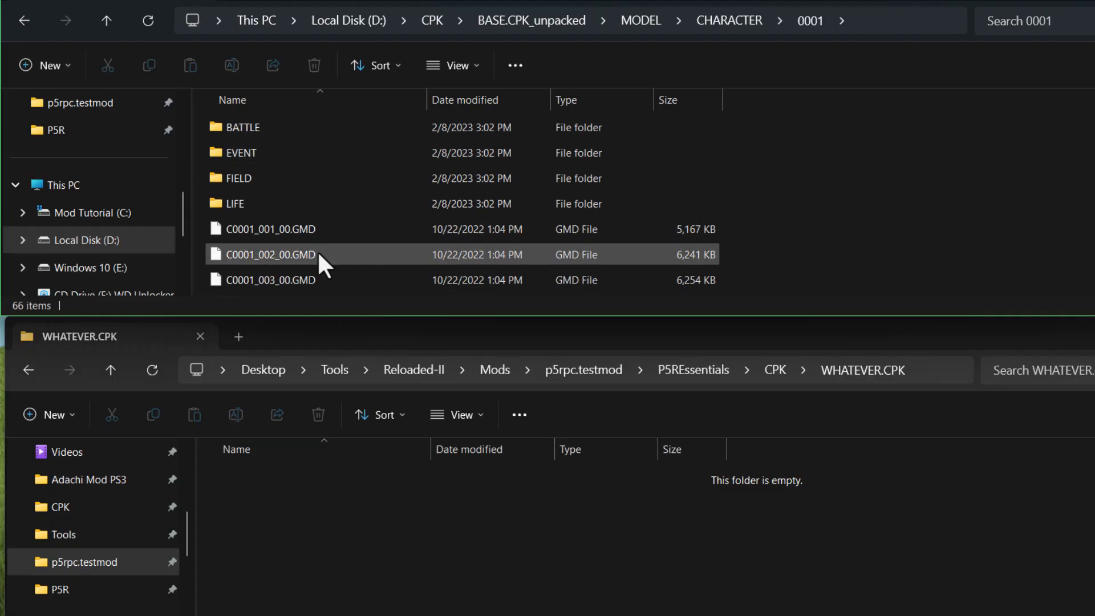
pyautogui.click(270, 255)
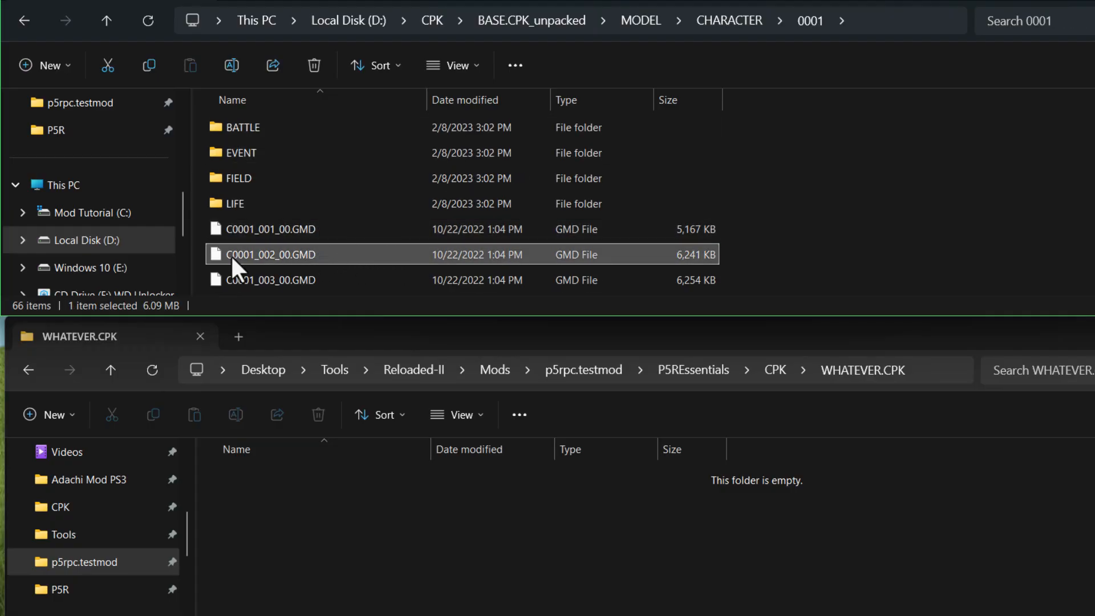
pyautogui.press('F2')
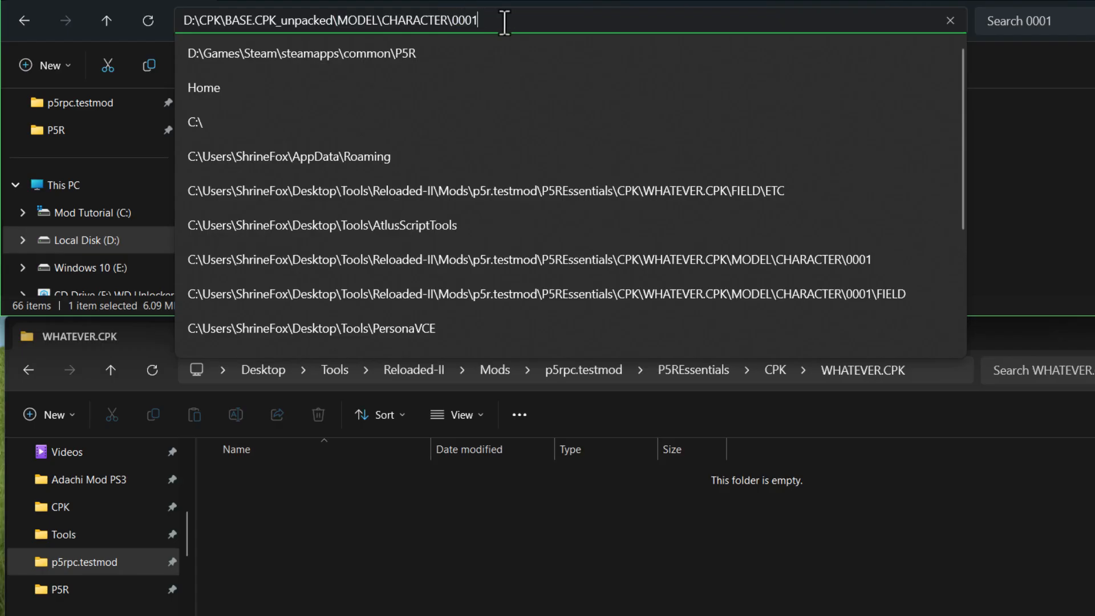
# - Create the MODEL\CHARACTER\0001 folder chain inside WHATEVER.CPK
pyautogui.press('Enter')
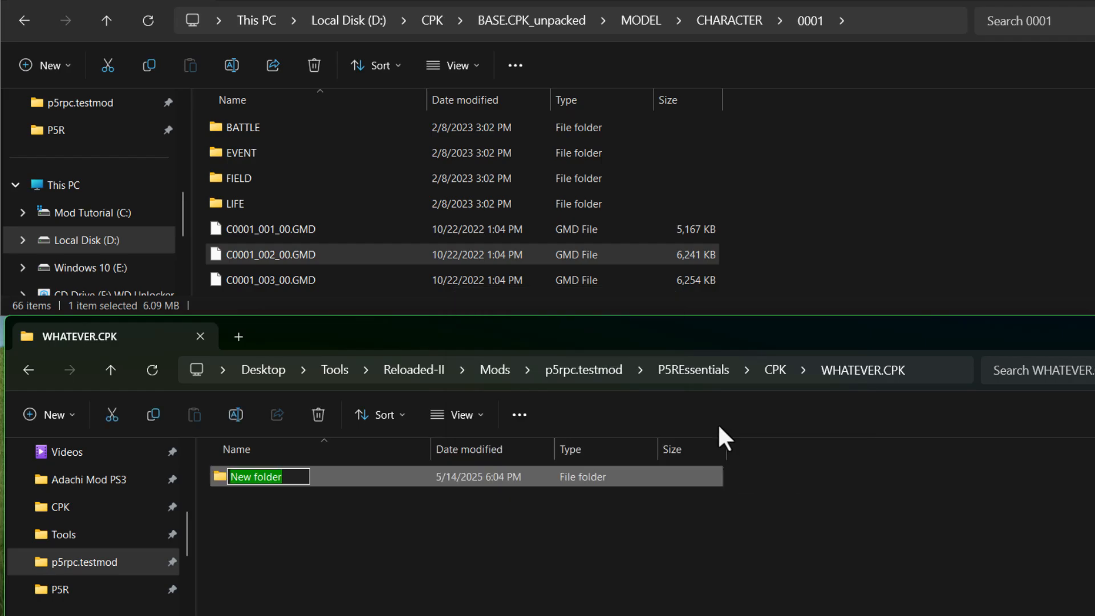
pyautogui.write('MOD')
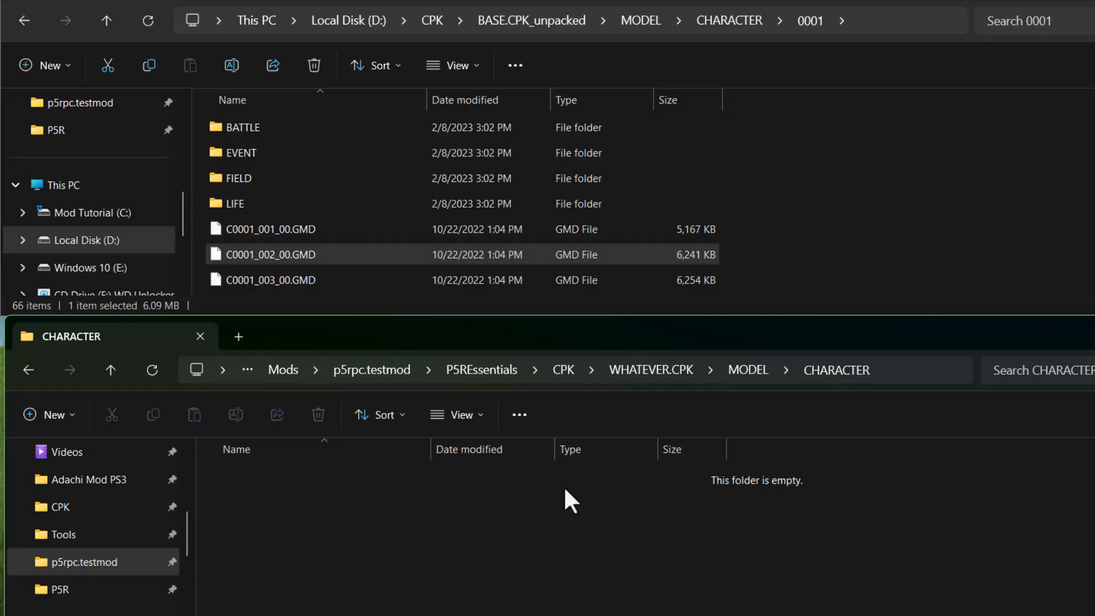
pyautogui.click(48, 414)
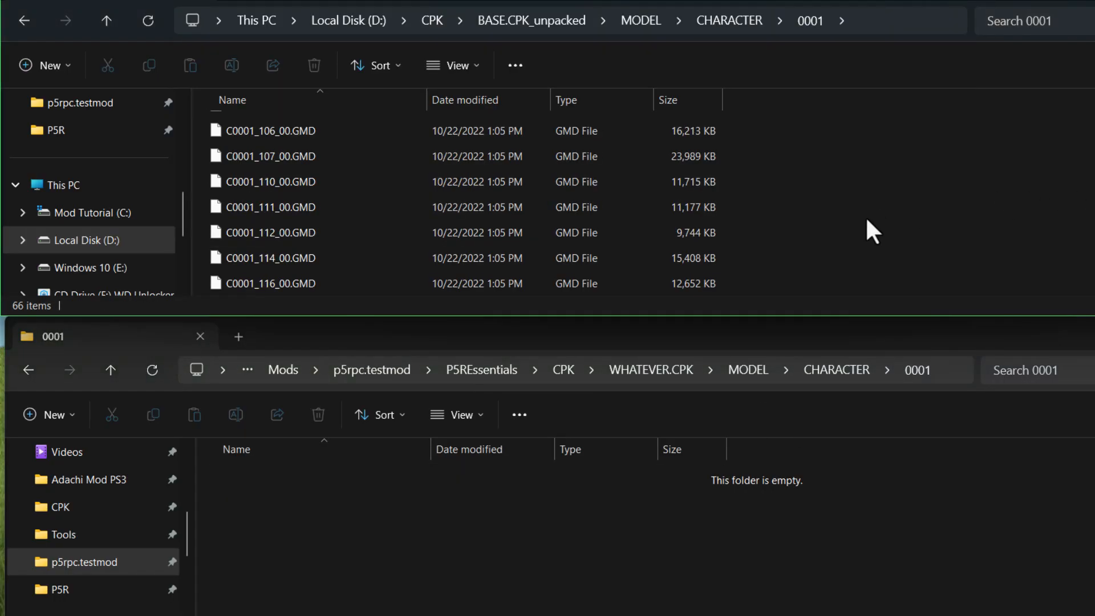
# - Open Morgana's 0003 folder in the base game's CHARACTER folder
pyautogui.scroll(-3)
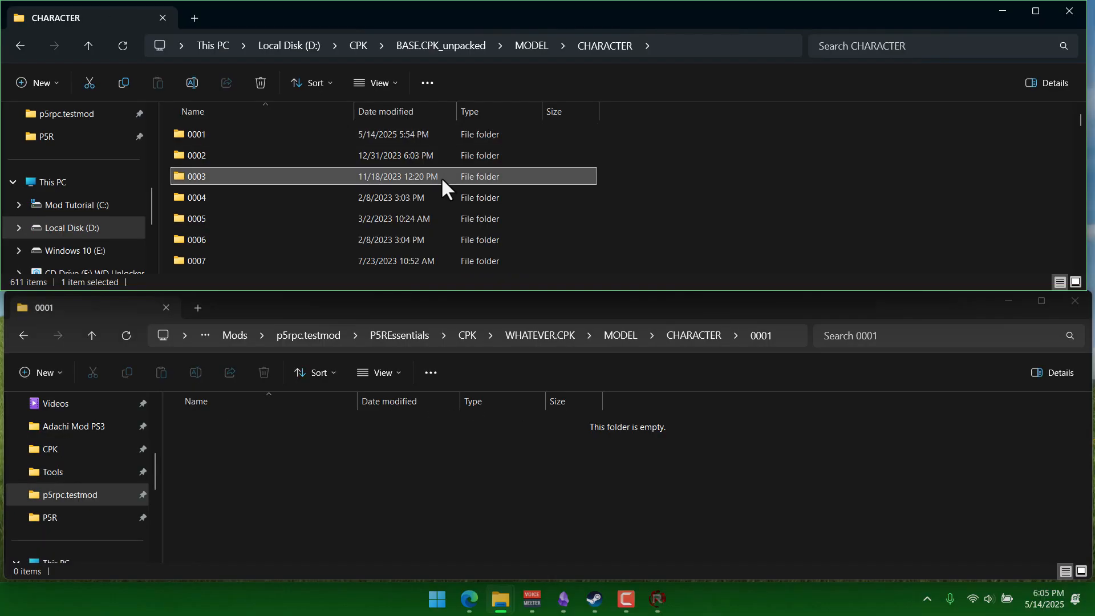
pyautogui.doubleClick(196, 175)
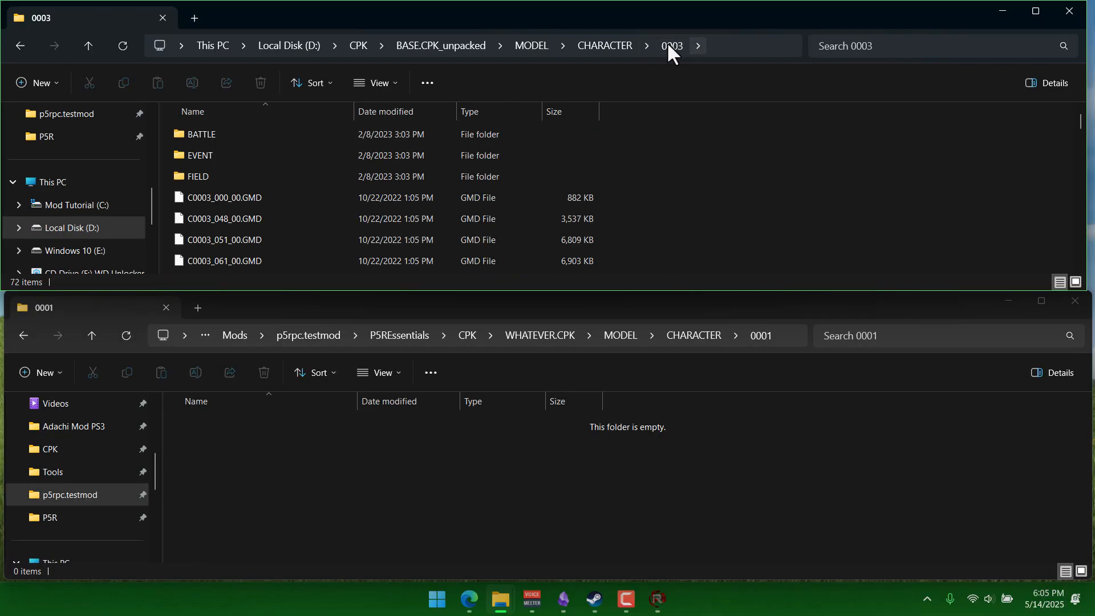
pyautogui.click(224, 219)
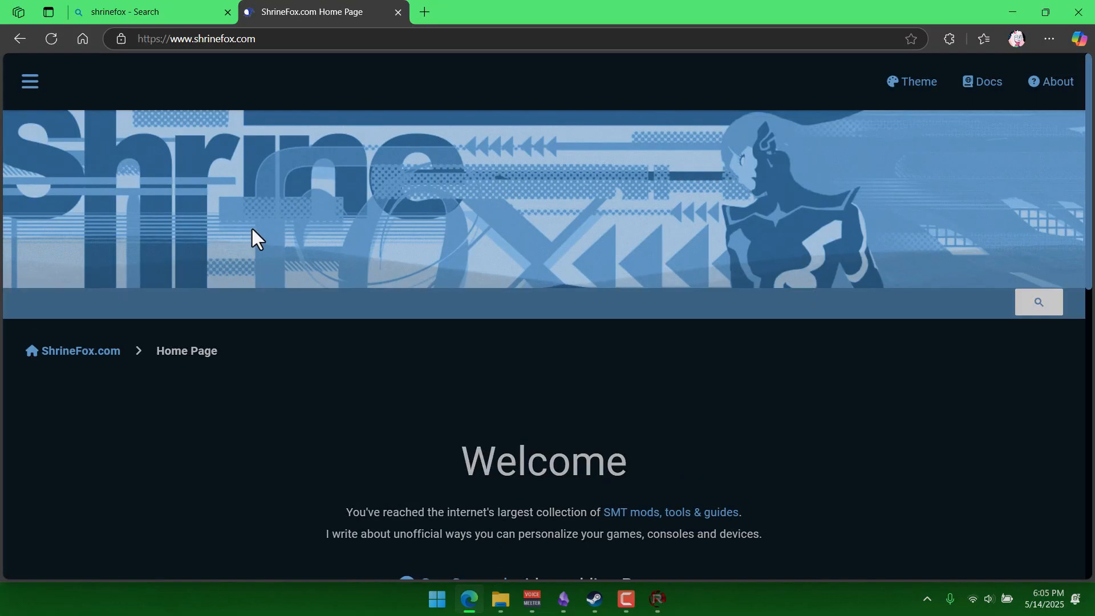
# - Find the Normal Cat model file name c0003_000_00.GMD on the Amicitia wiki's character 0003 page
pyautogui.click(29, 81)
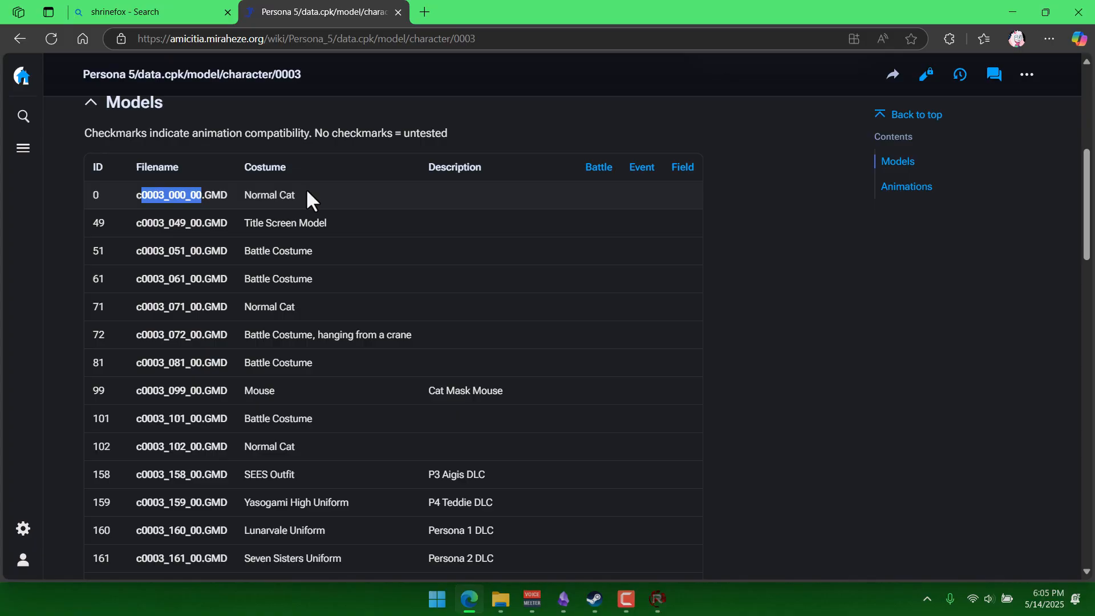
pyautogui.doubleClick(269, 195)
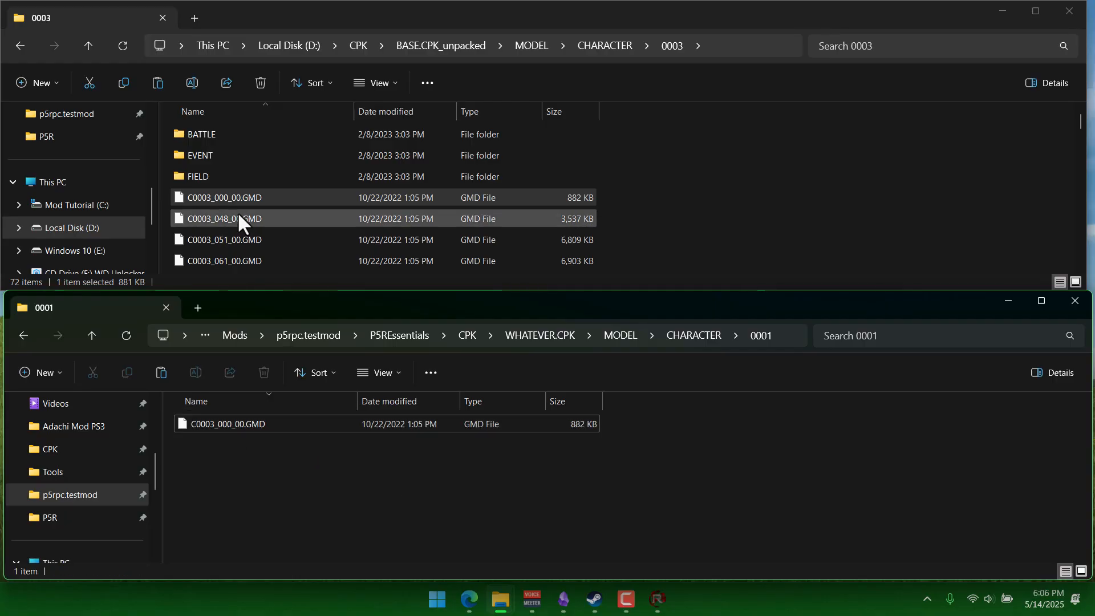
# - Copy C0003_000_00.GMD into the mod's 0001 folder and browse to Desktop\Tools\Reloaded-II
pyautogui.click(227, 424)
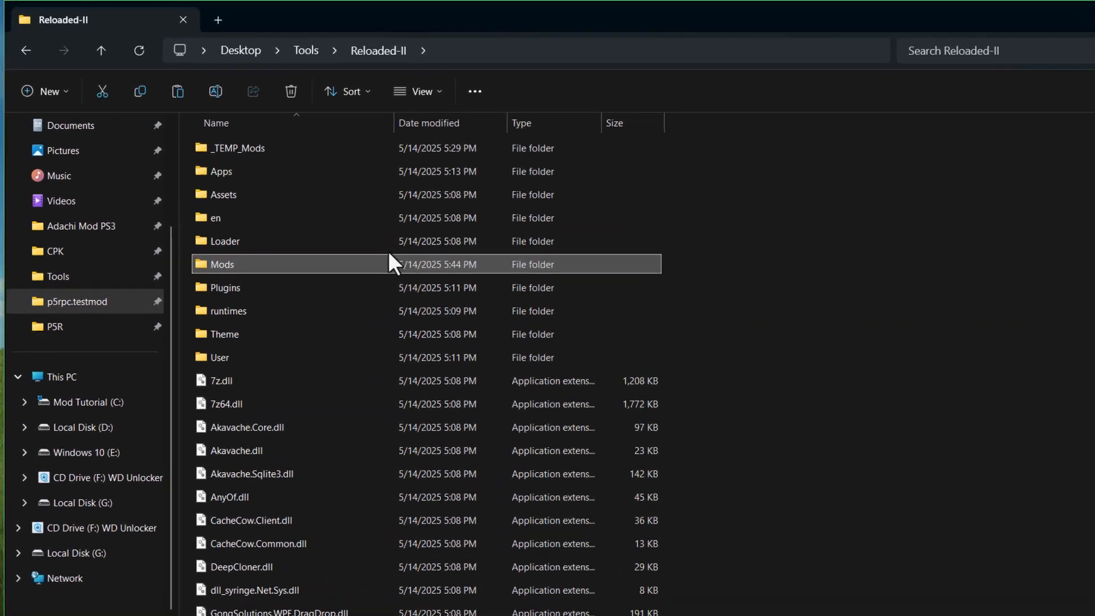
# - Browse Mods\p5rpc.testmod\P5REssentials\CPK\WHATEVER.CPK down to its MODEL folder
pyautogui.doubleClick(222, 264)
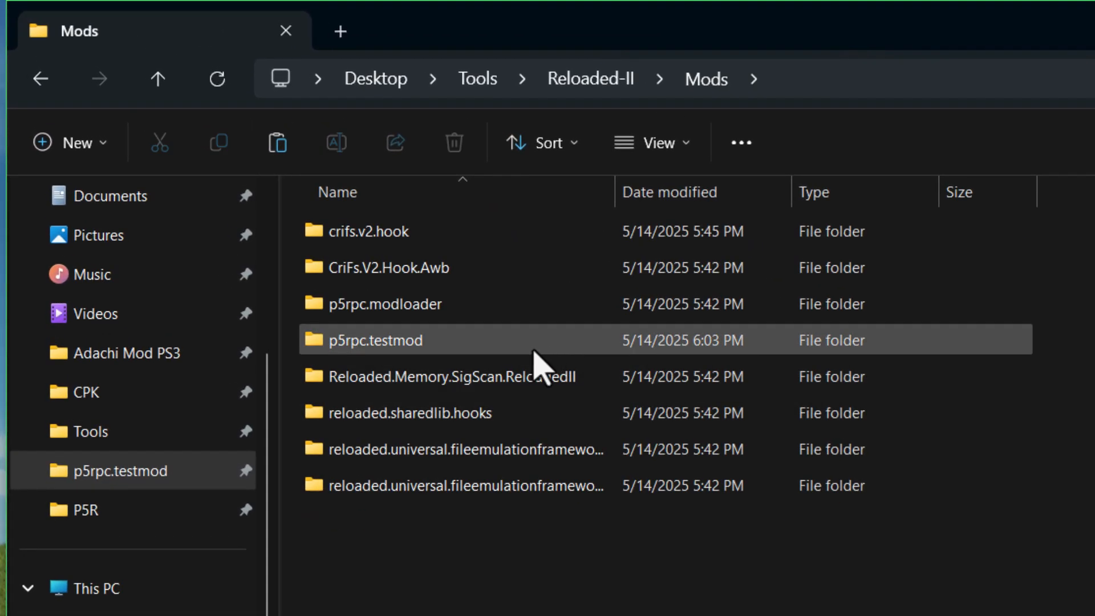
pyautogui.doubleClick(369, 340)
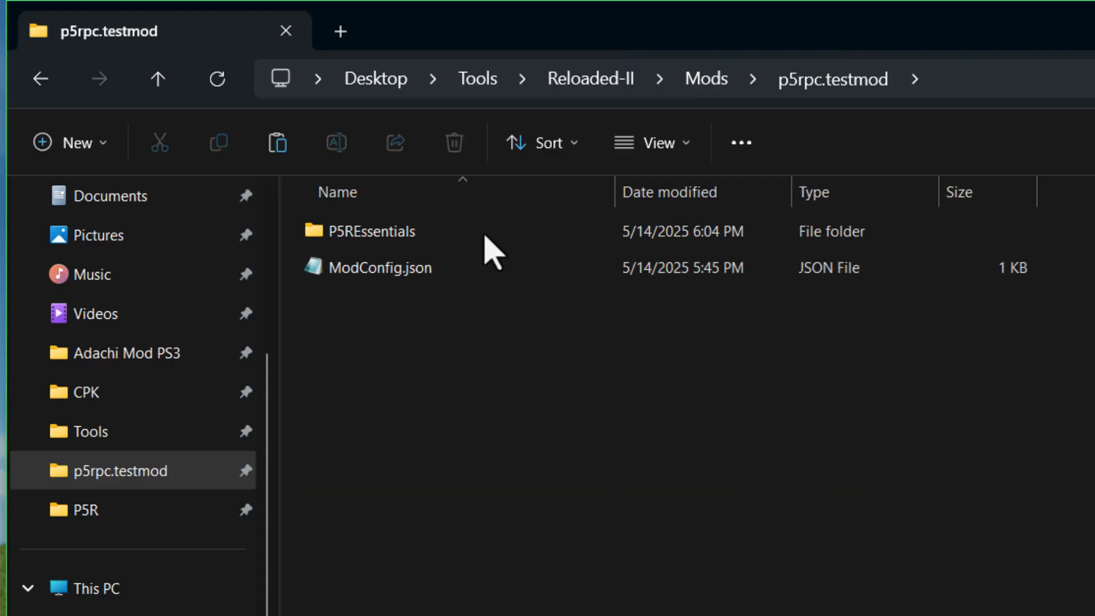
pyautogui.doubleClick(371, 231)
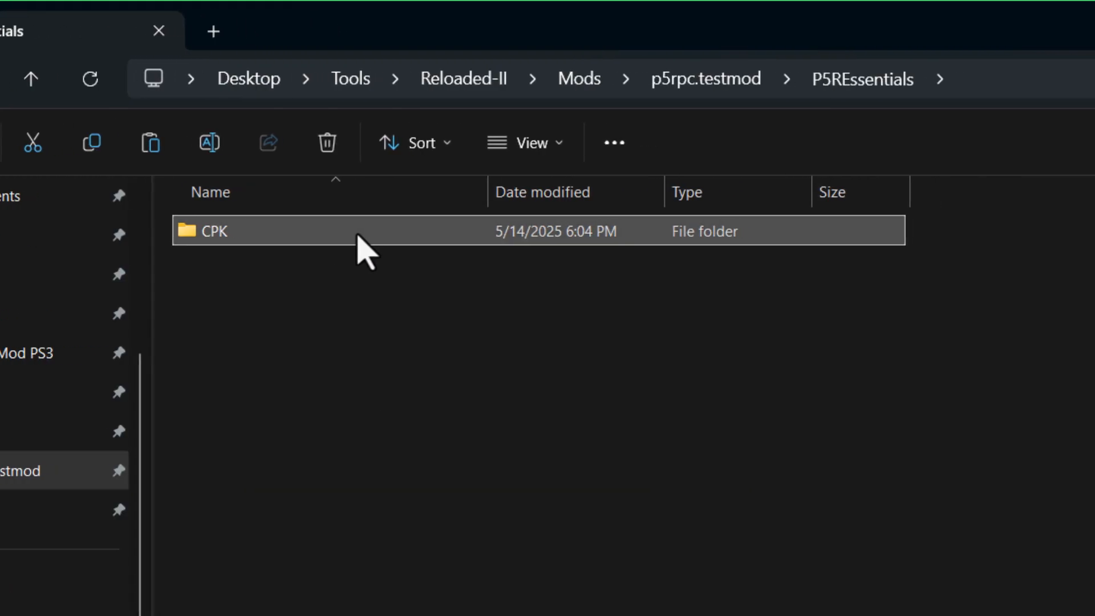
pyautogui.doubleClick(214, 230)
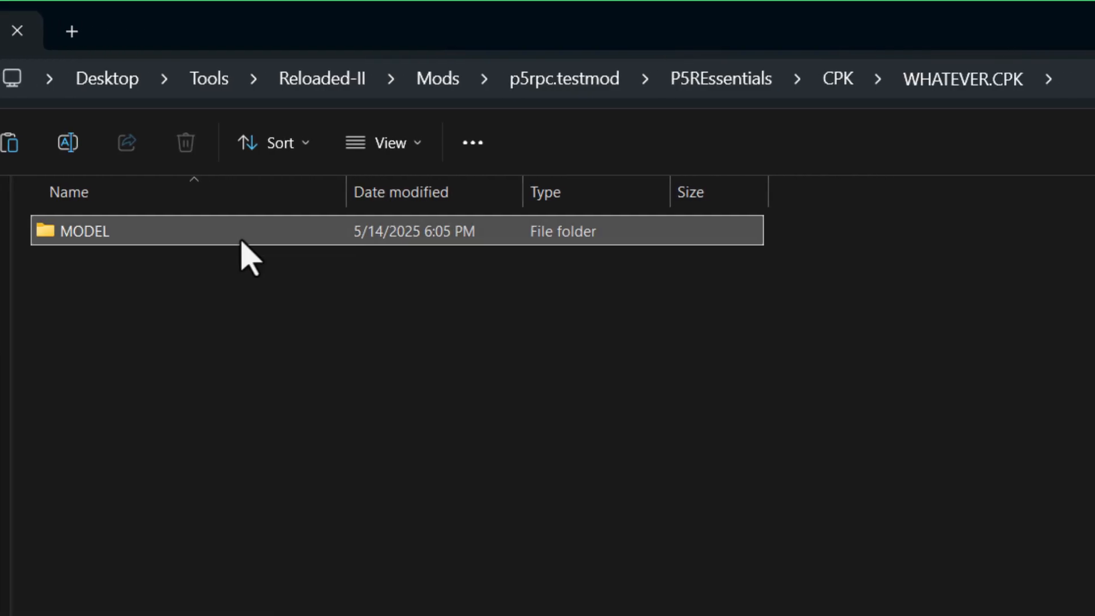
pyautogui.doubleClick(83, 231)
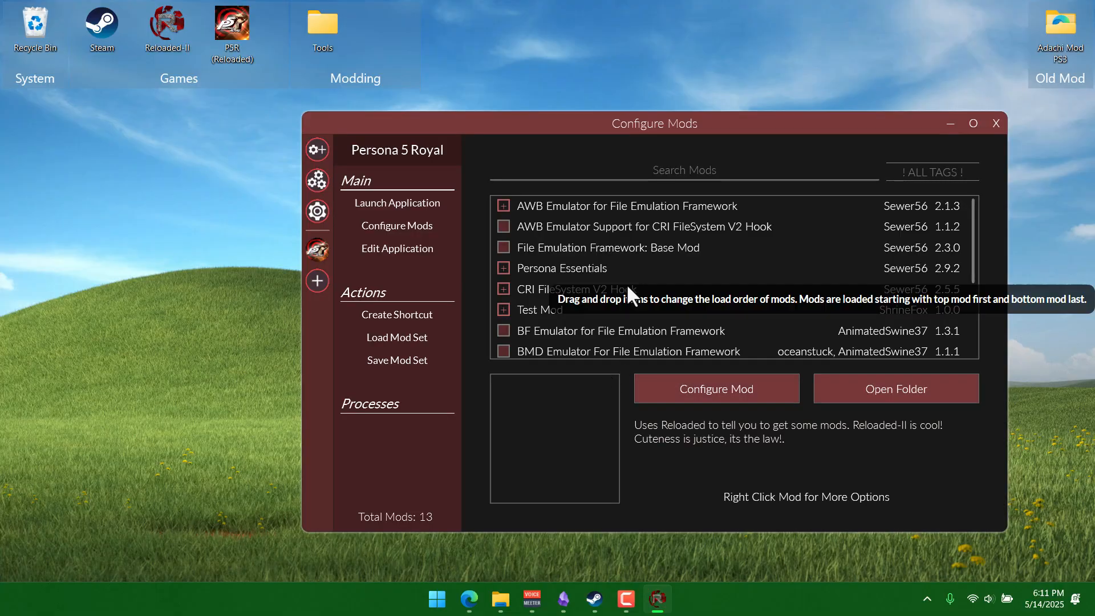
# - Launch Persona 5 Royal with Persona Essentials and CRI FileSystem V2 Hook, then focus the console log
pyautogui.click(561, 268)
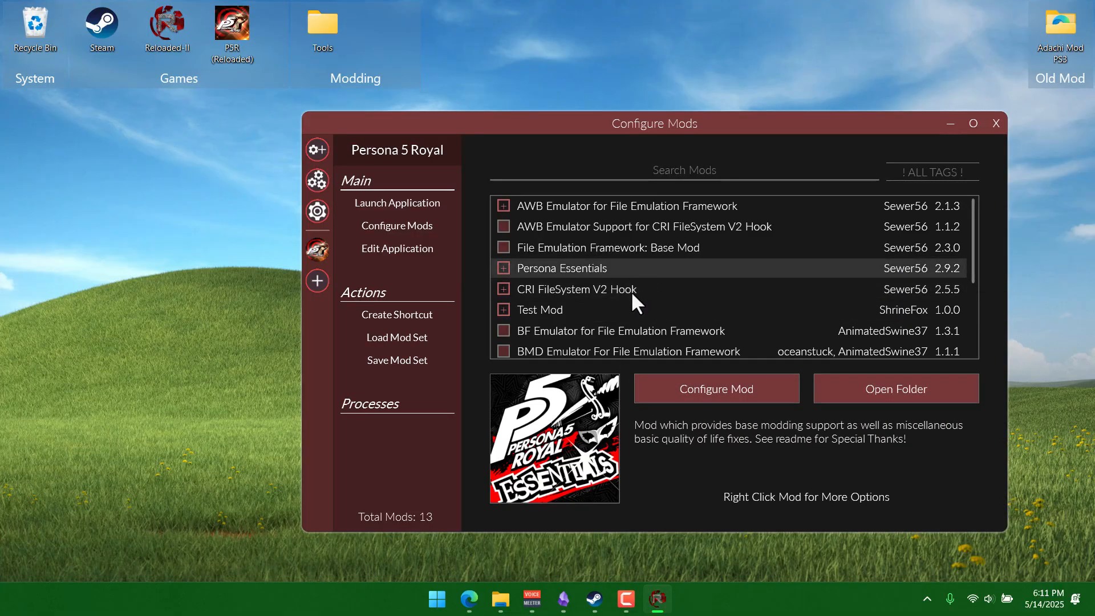
pyautogui.click(599, 289)
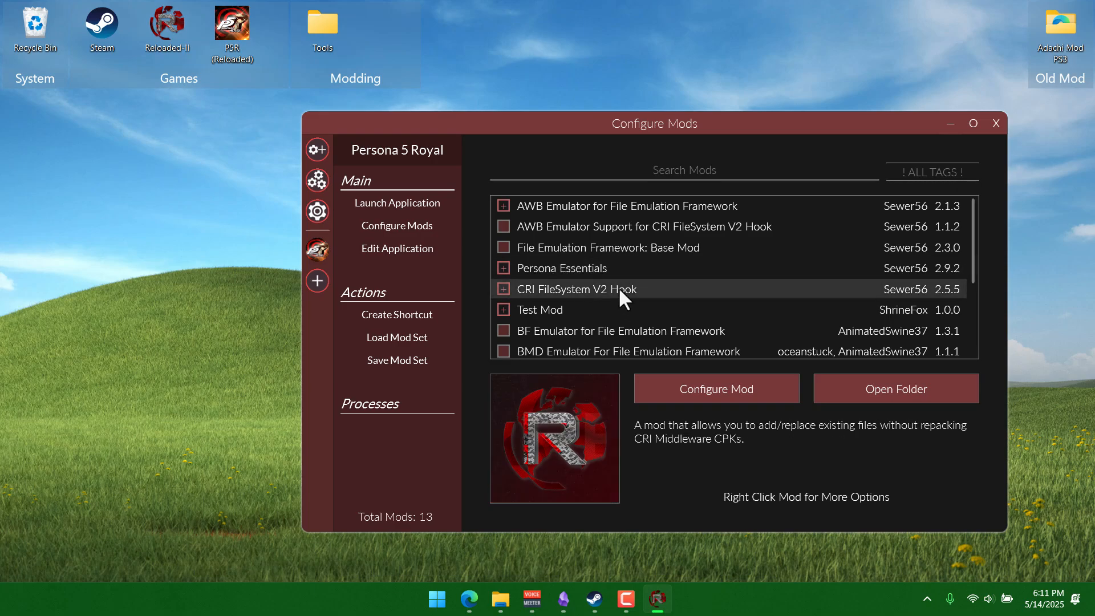
pyautogui.click(716, 388)
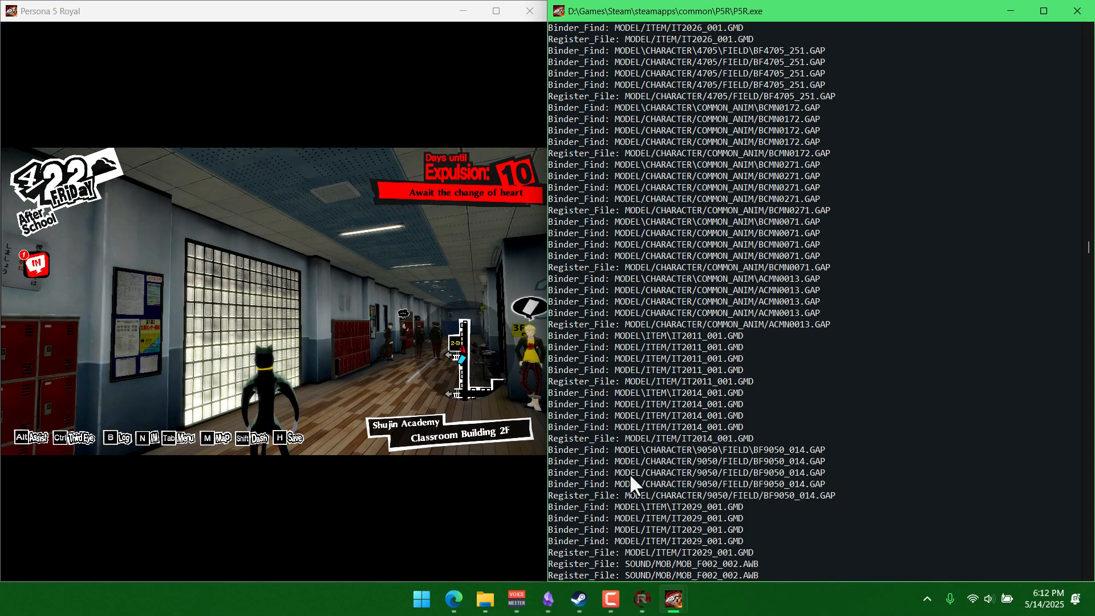
pyautogui.click(420, 599)
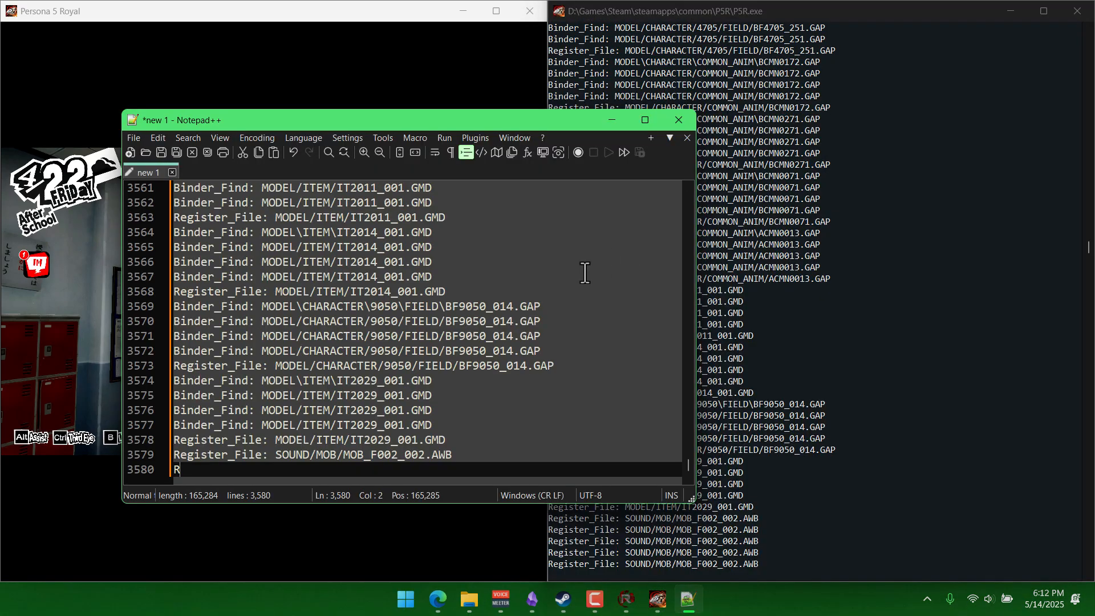
# - Open the search in the pasted file-loading log document
pyautogui.press('Ctrl+f')
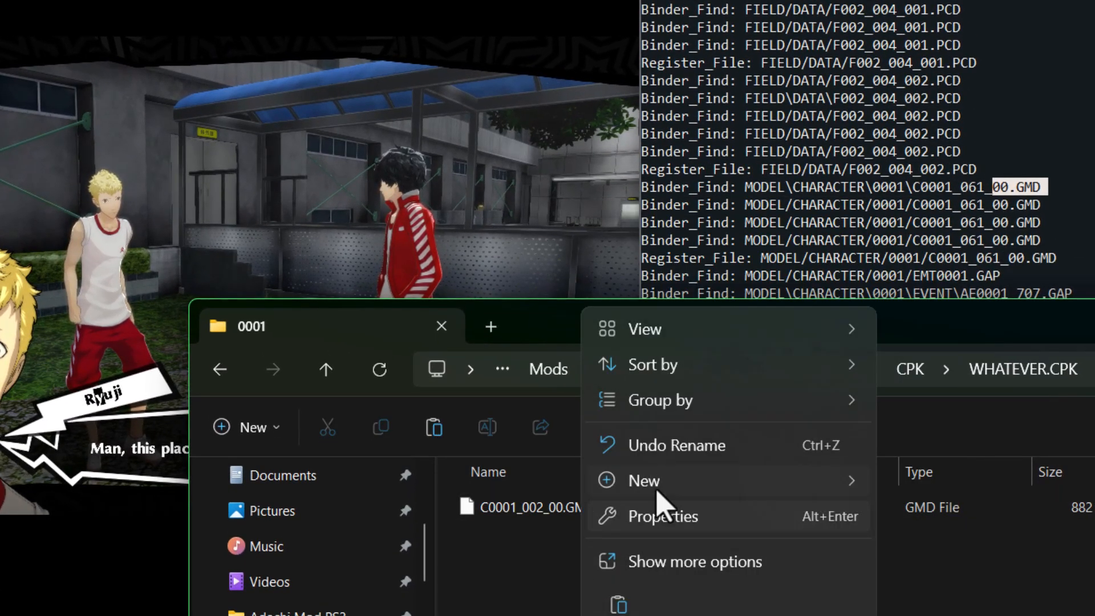
# - Paste the cat model copy as C0001_061_00.GMD in the 0001 folder and confirm exiting the game
pyautogui.click(644, 480)
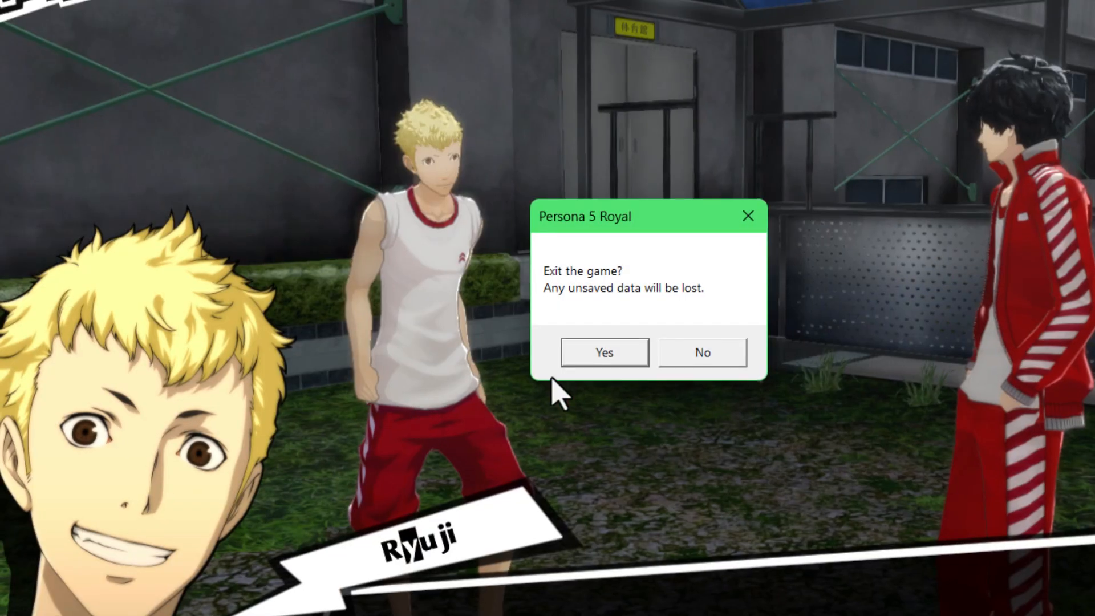
pyautogui.click(702, 352)
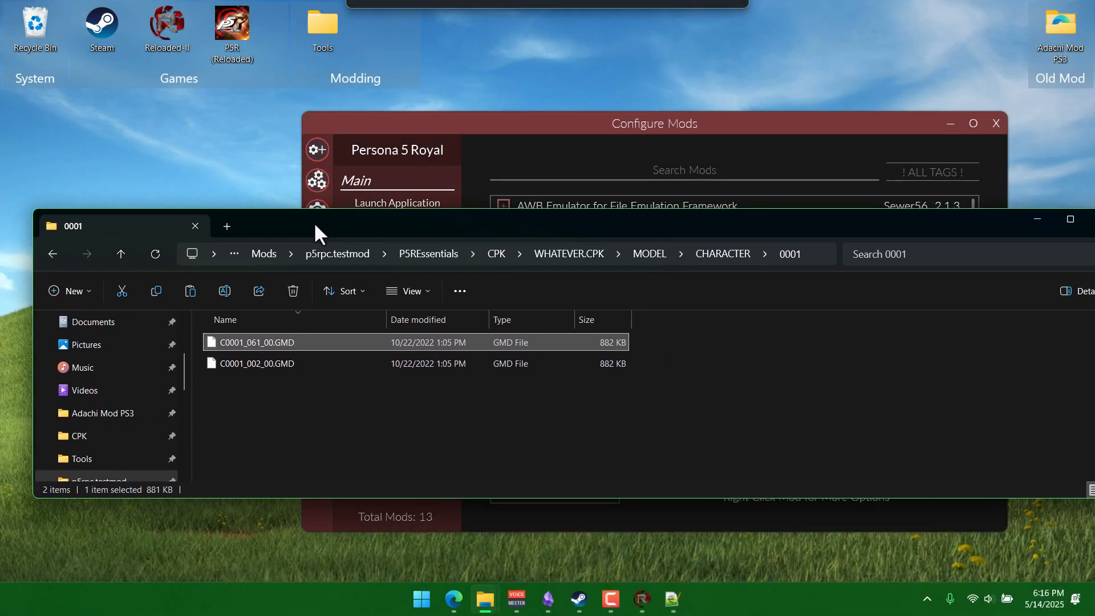
# - Drag the File Explorer window showing the mod's 0001 folder to the right
pyautogui.moveTo(314, 226); pyautogui.dragTo(551, 218)
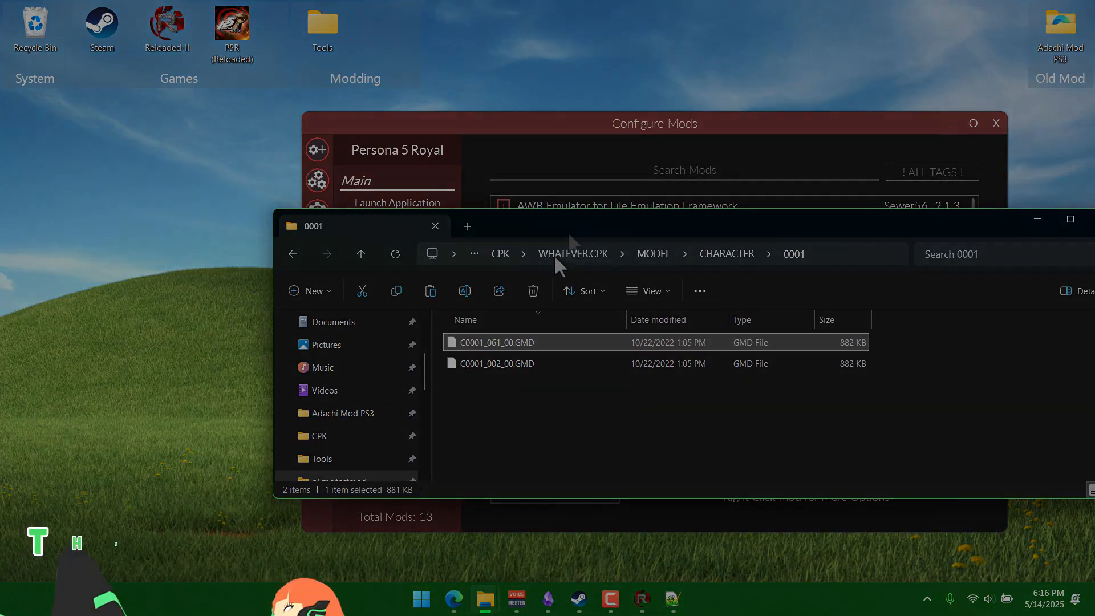